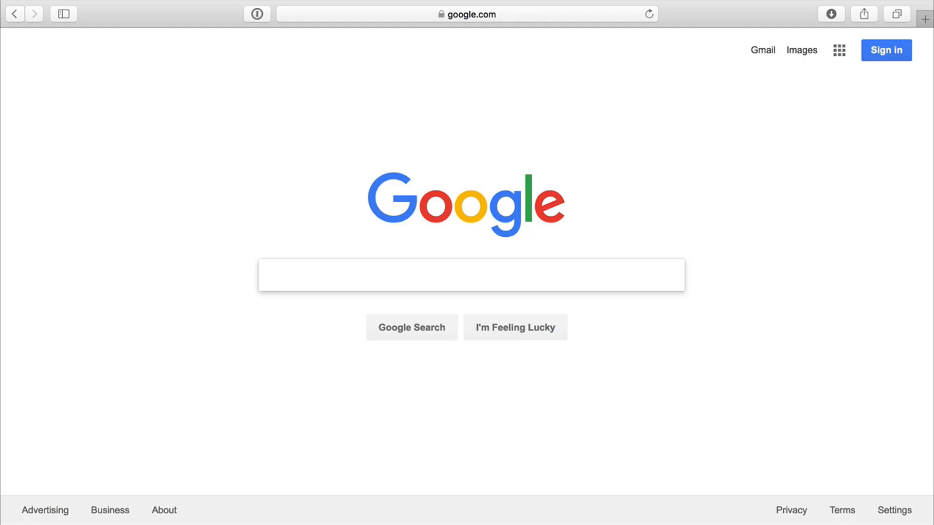
Search Google for 'code blocks' and open the Code::Blocks official website
text(code blo)
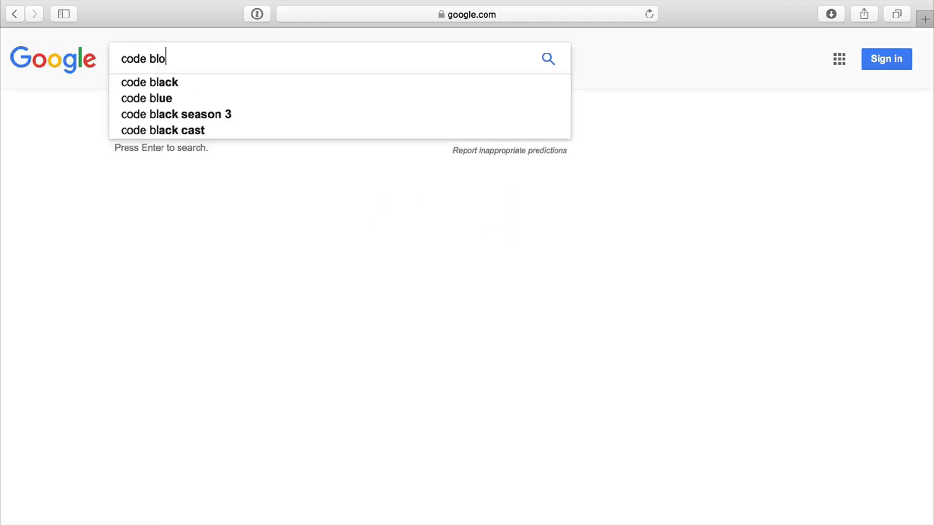
text(cks)
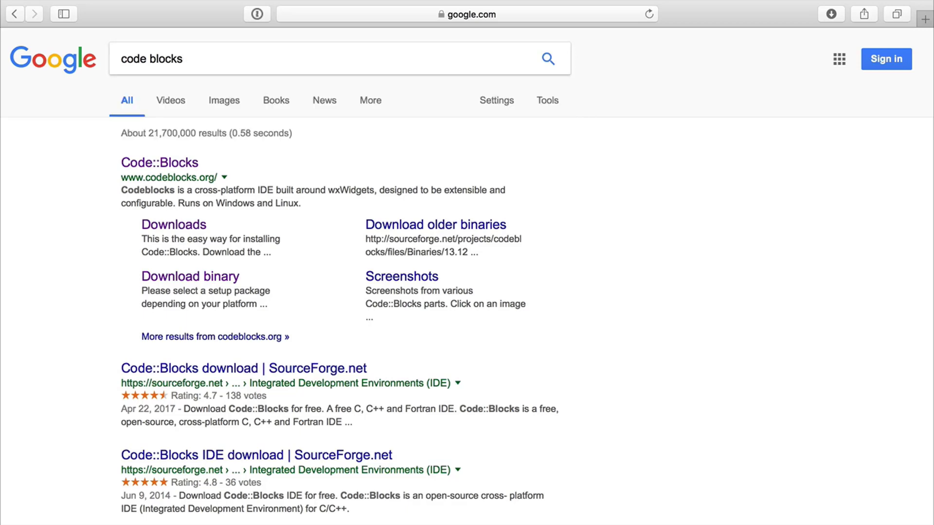
mouse_move(157, 150)
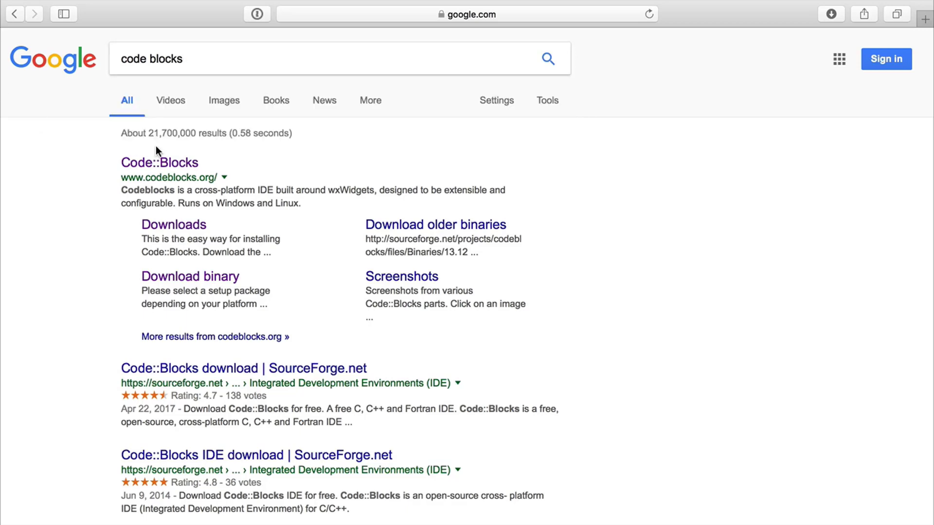
mouse_move(158, 162)
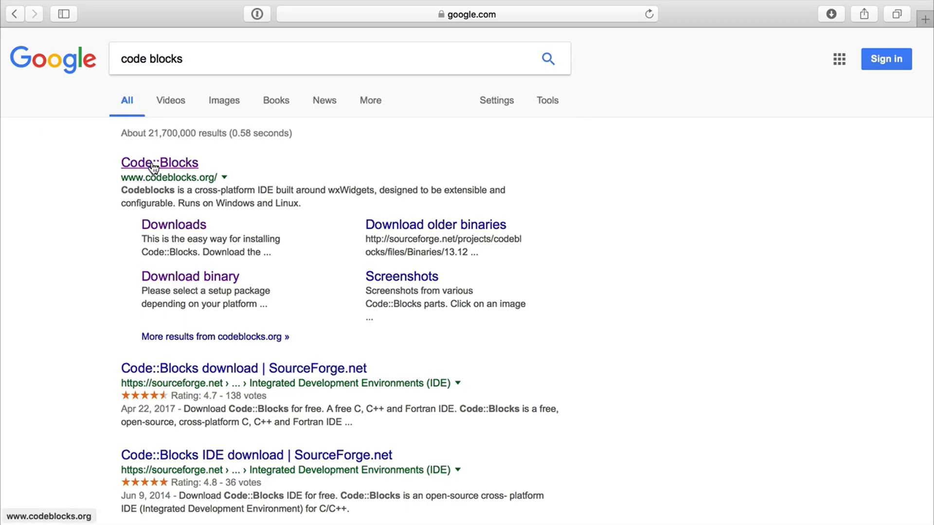
click(159, 162)
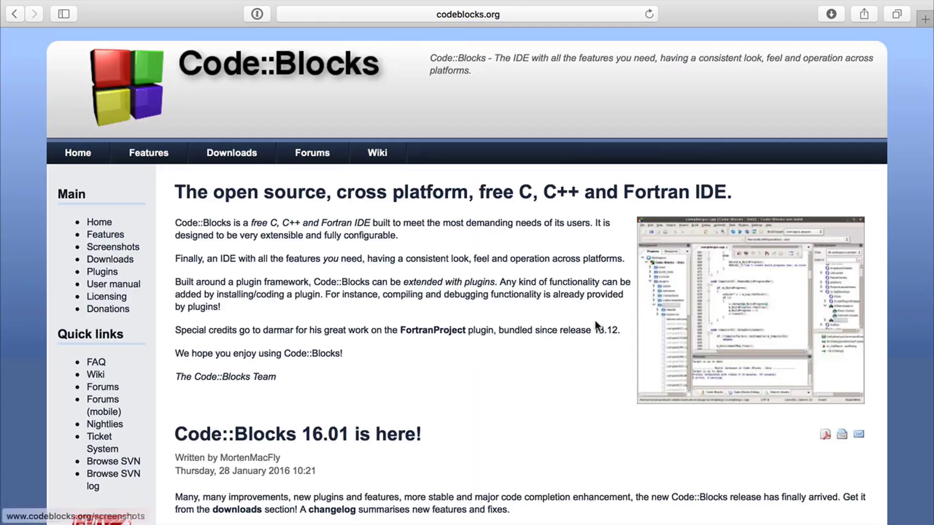
scroll(down, 3)
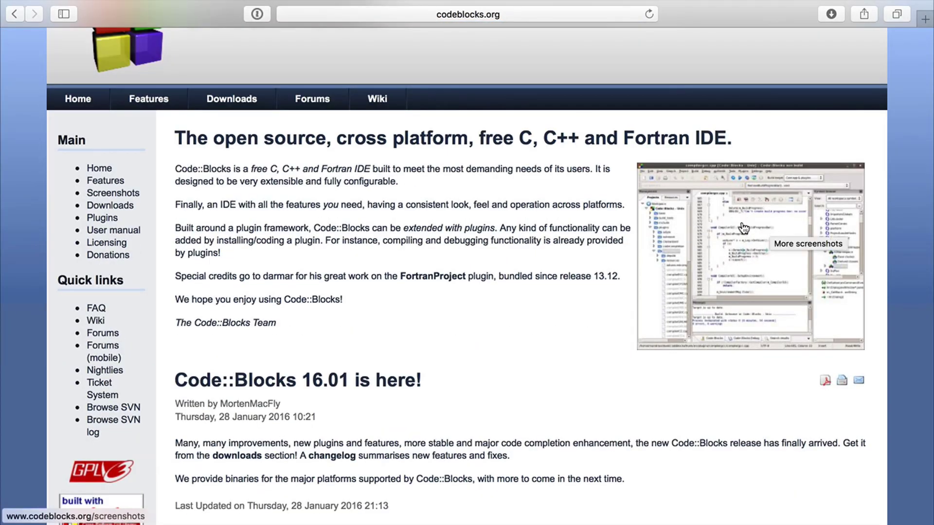
Visit the Code::Blocks Downloads page, then go back to the previous page
click(110, 205)
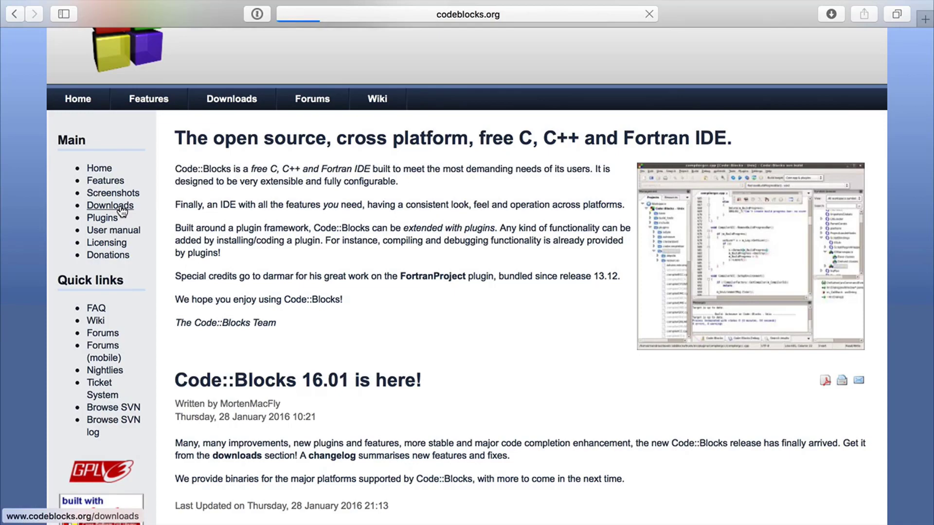
click(110, 206)
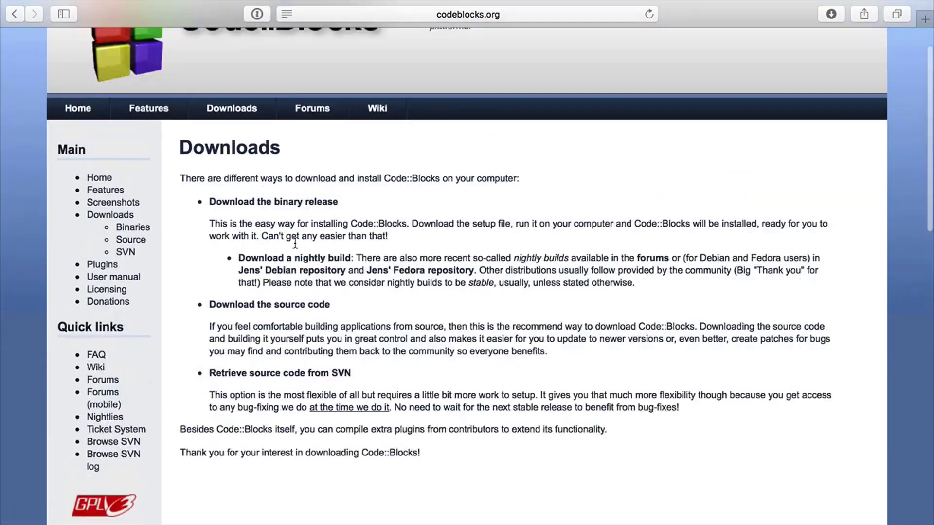
scroll(up, 3)
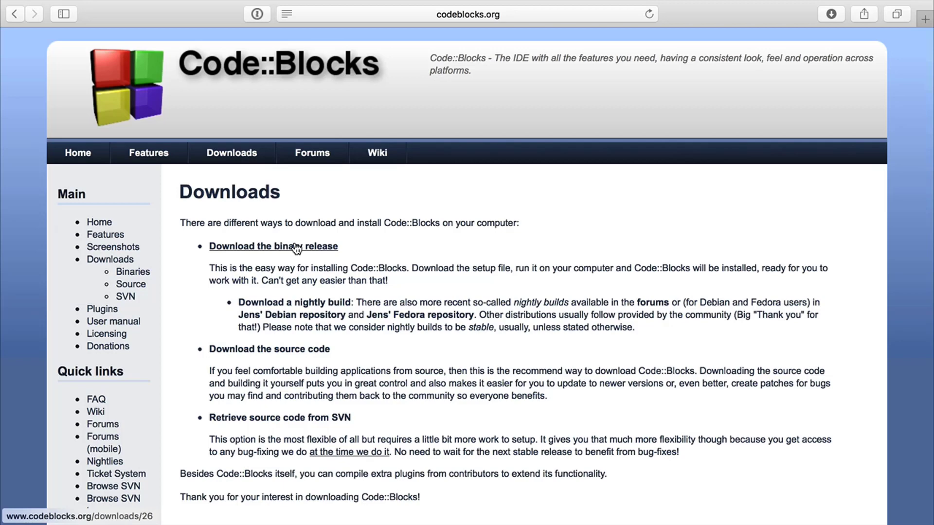
mouse_move(11, 23)
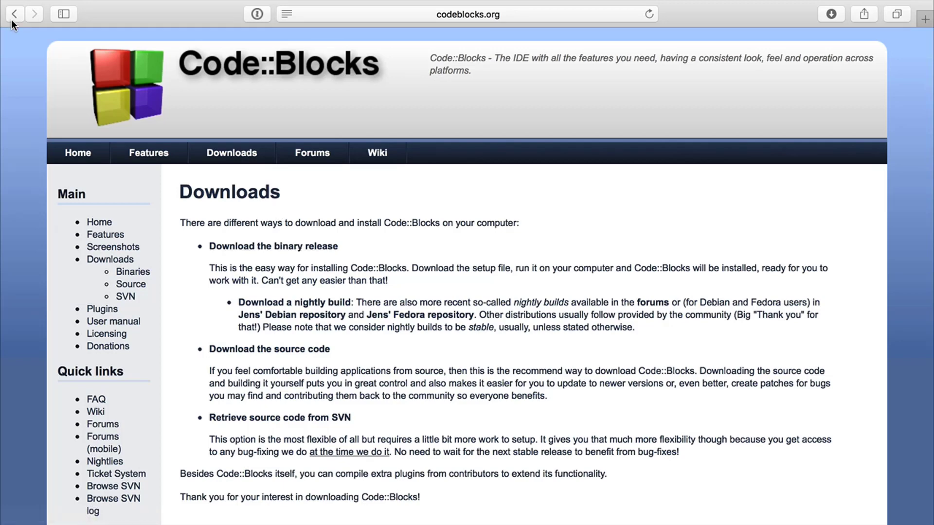
mouse_move(12, 14)
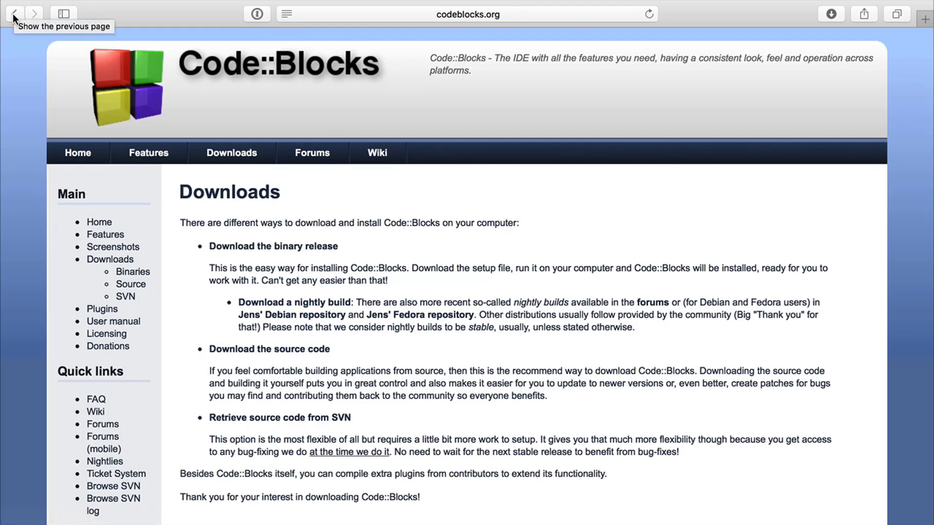
click(13, 14)
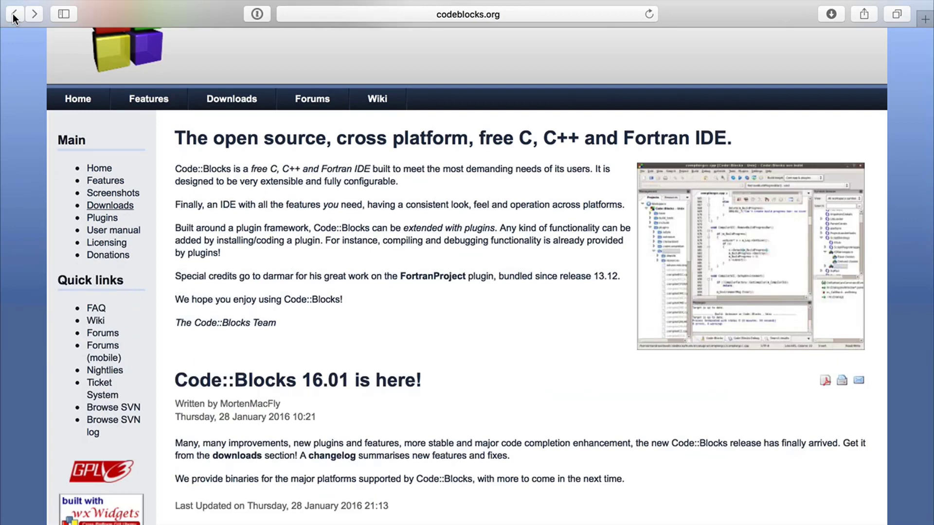
scroll(up, 3)
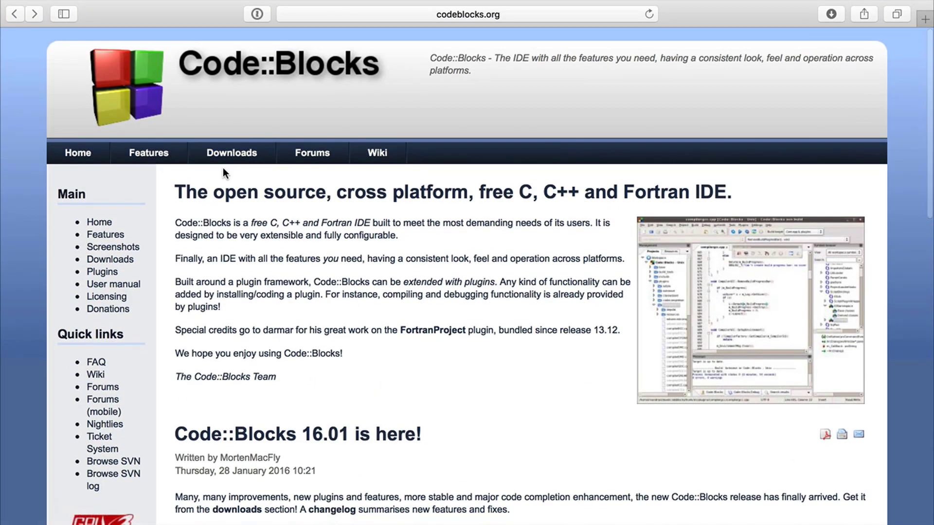
mouse_move(14, 21)
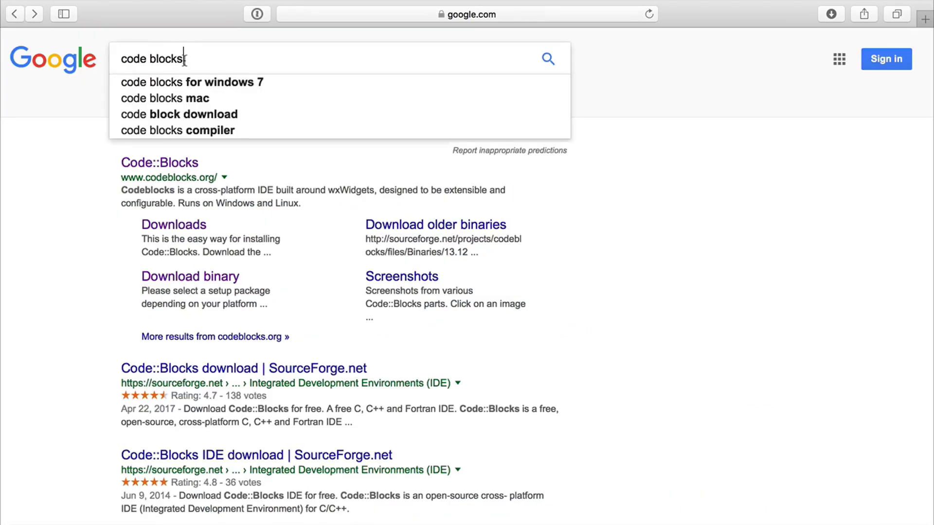
Search Google for 'code lite' and browse through the CodeLite homepage
text(code lite)
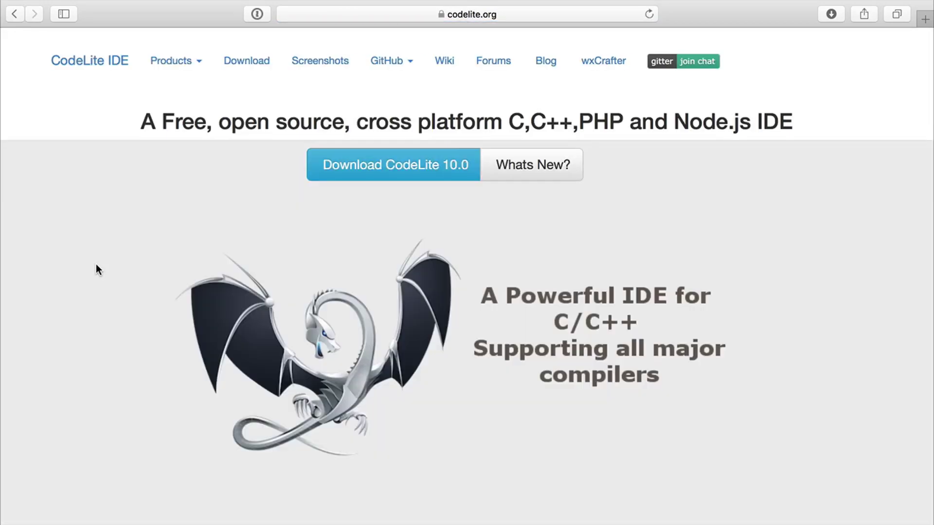
mouse_move(308, 216)
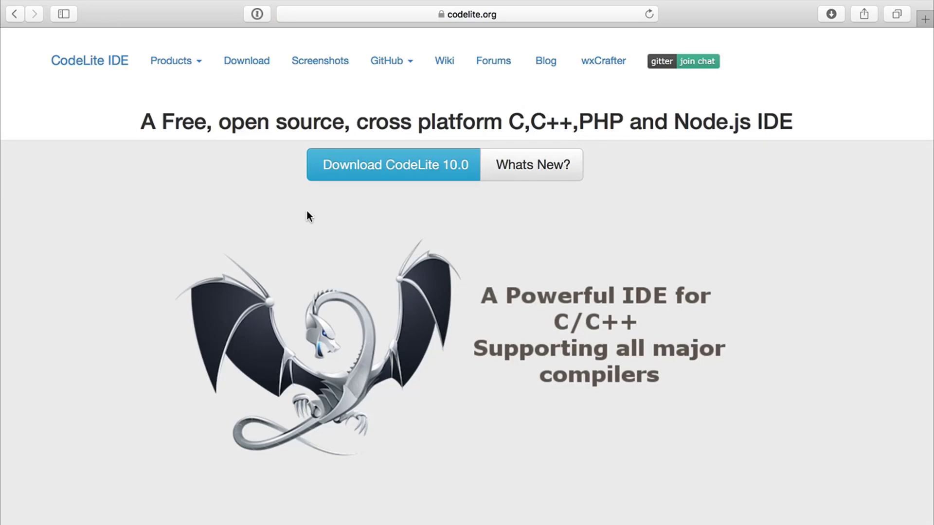
scroll(down, 3)
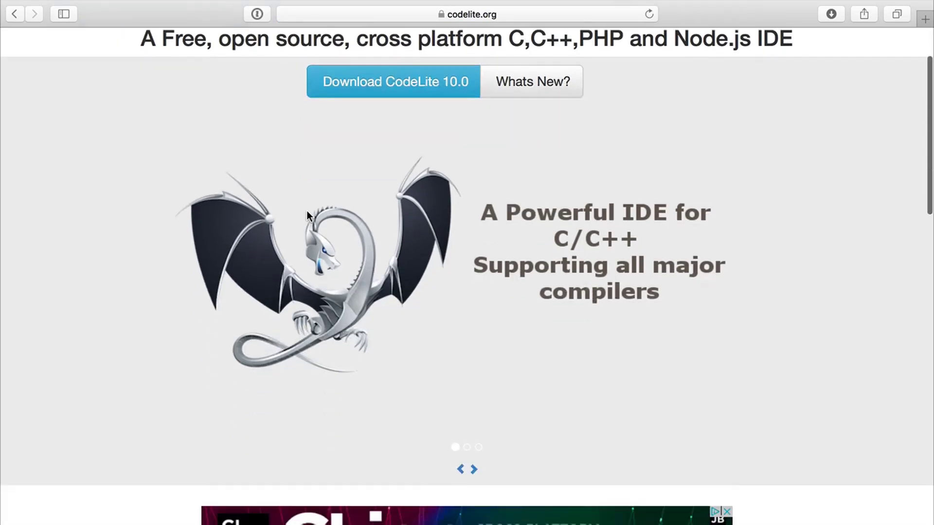
scroll(down, 3)
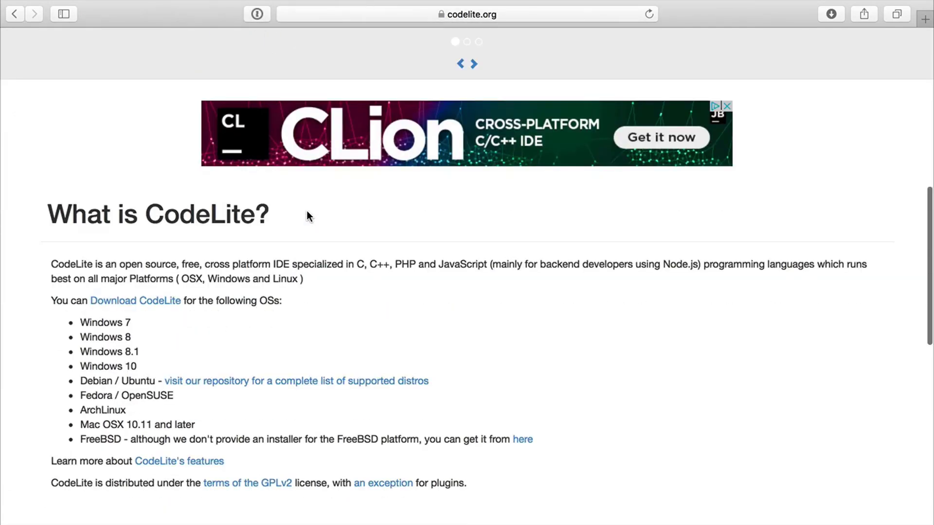
scroll(up, 3)
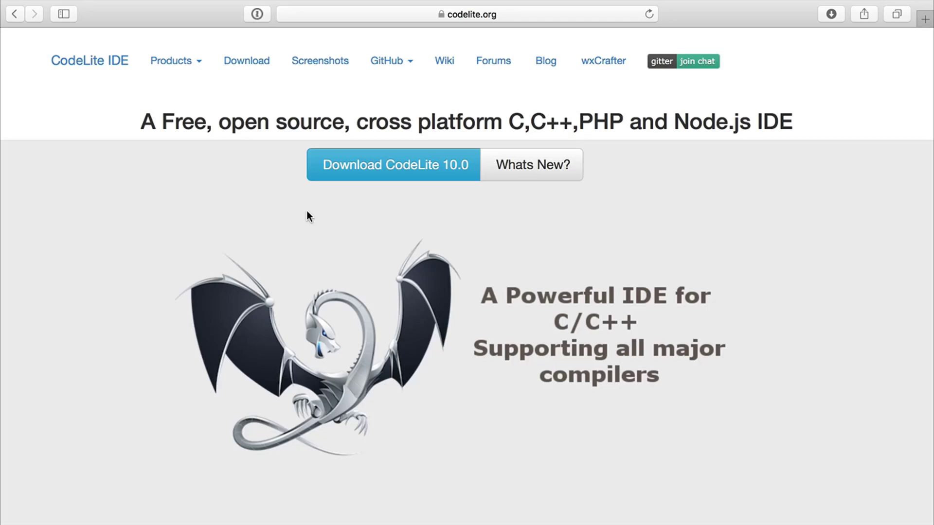
mouse_move(320, 60)
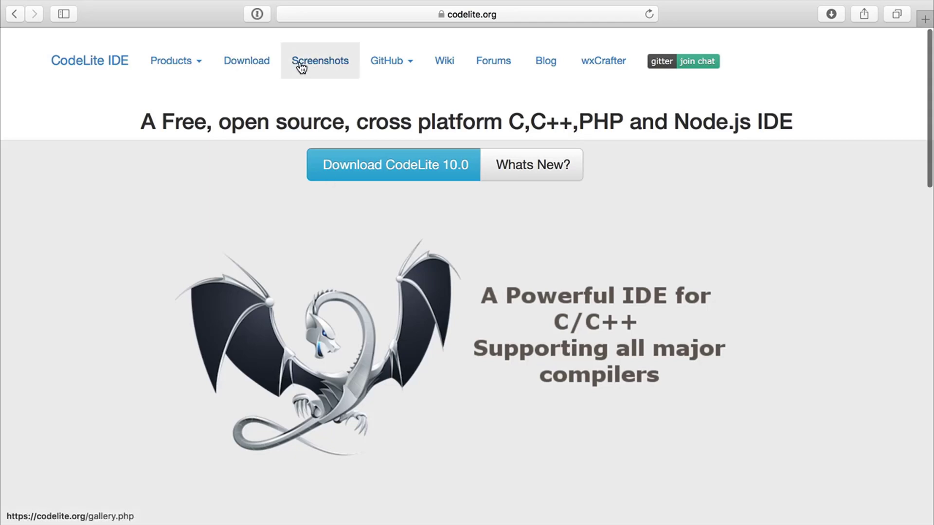
mouse_move(206, 179)
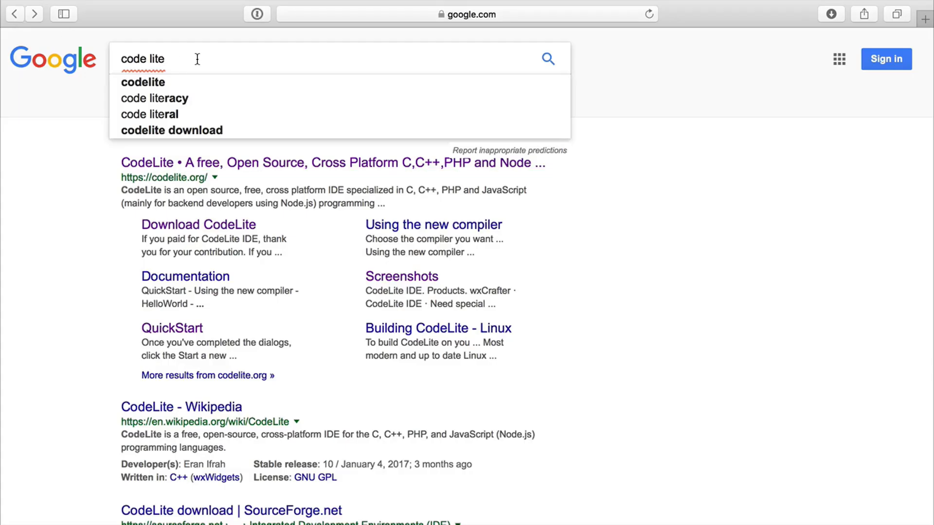
Search Google for 'eclipse c++' from the typed suggestion
text(ec)
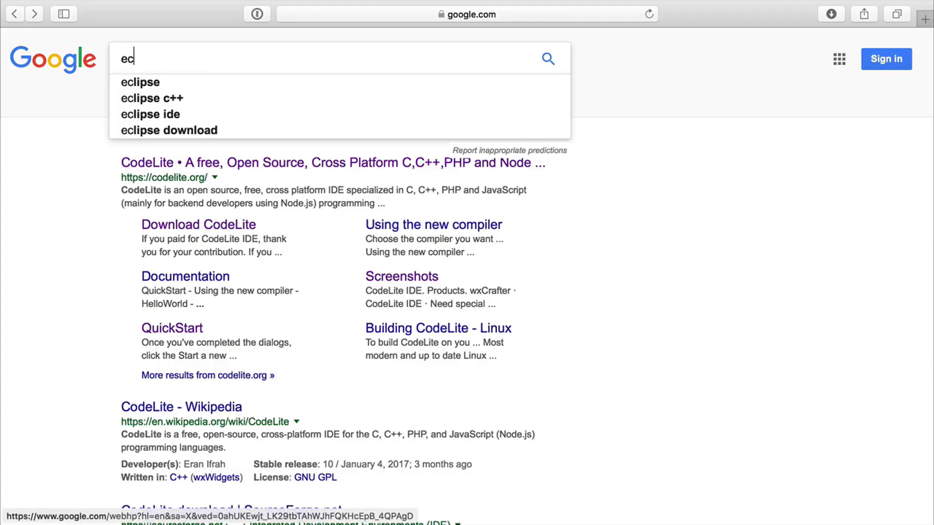
text(lpse)
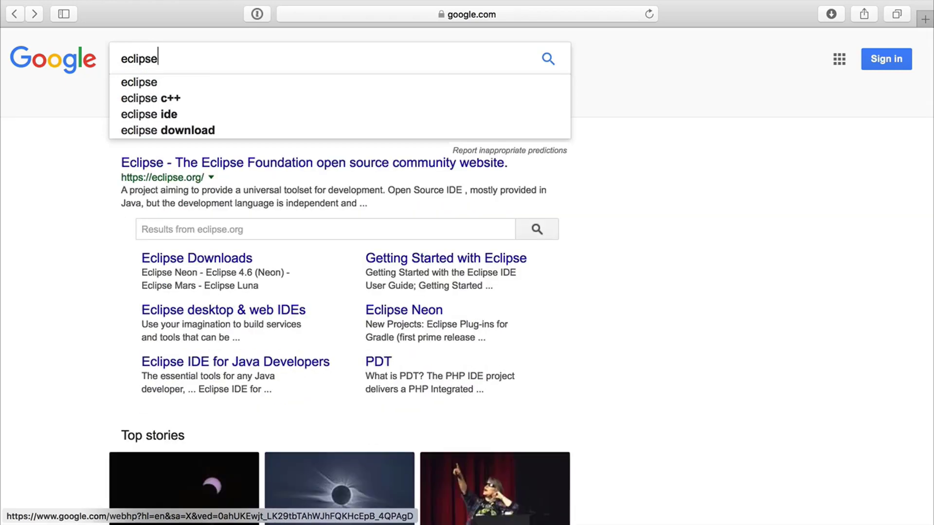
click(149, 97)
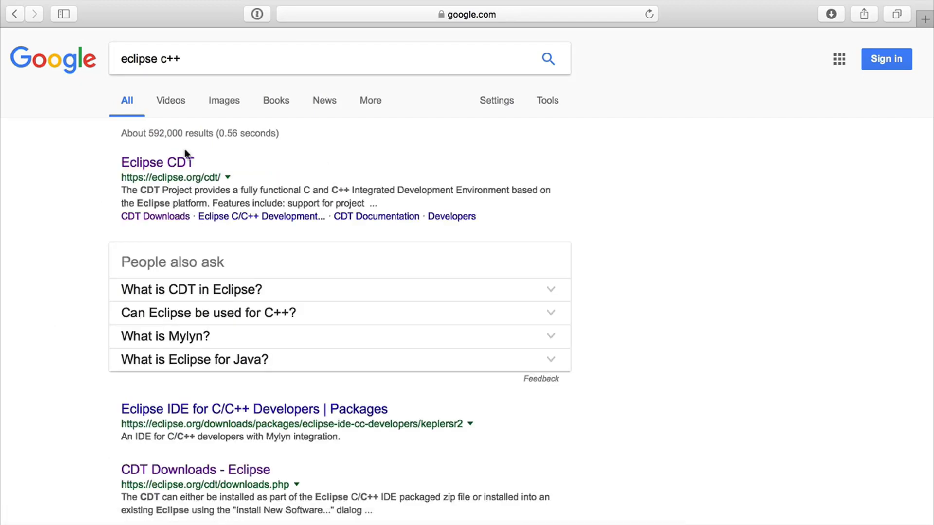
Open the Eclipse CDT result, then go back toward the Google search page
click(158, 162)
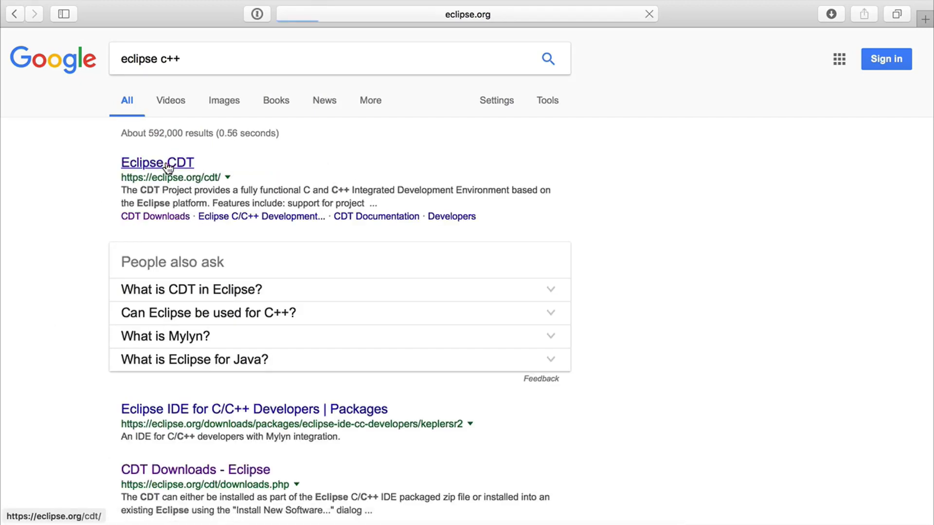
click(157, 162)
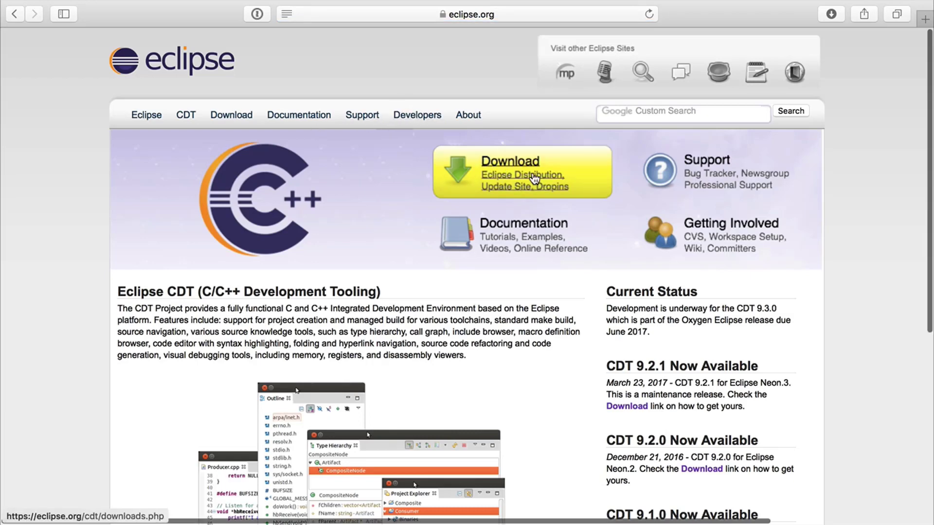
mouse_move(532, 177)
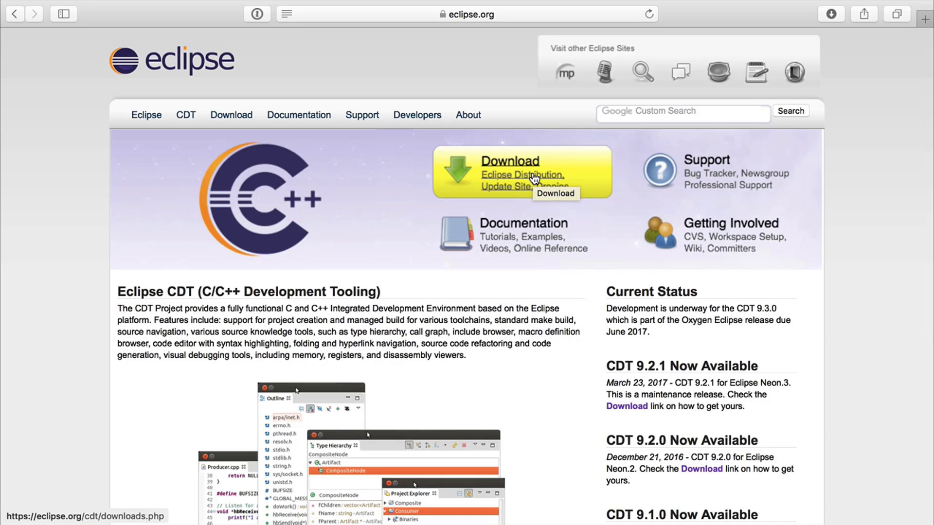
mouse_move(359, 203)
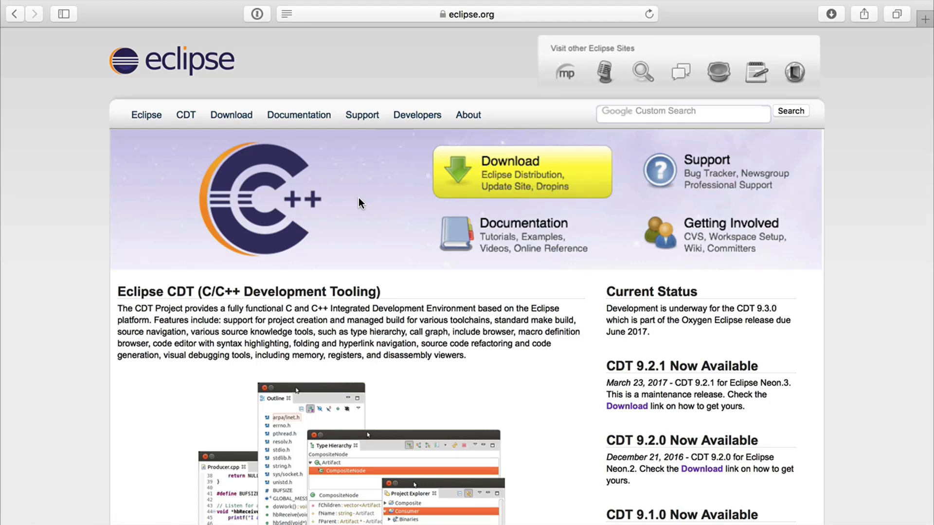
mouse_move(385, 246)
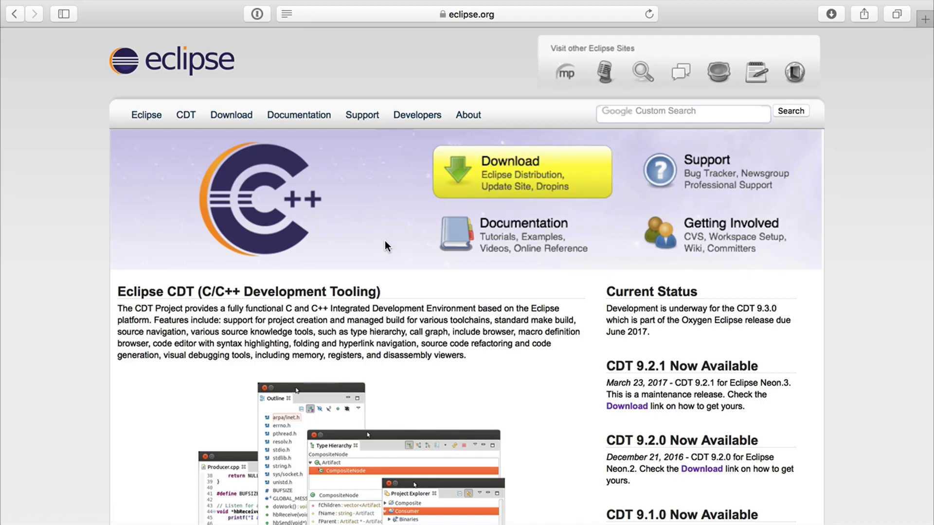
mouse_move(3, 102)
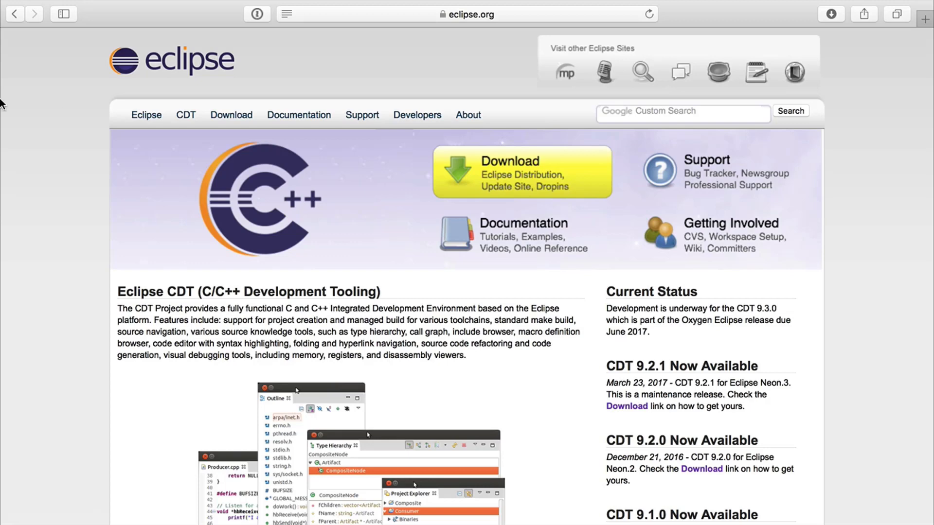
click(14, 14)
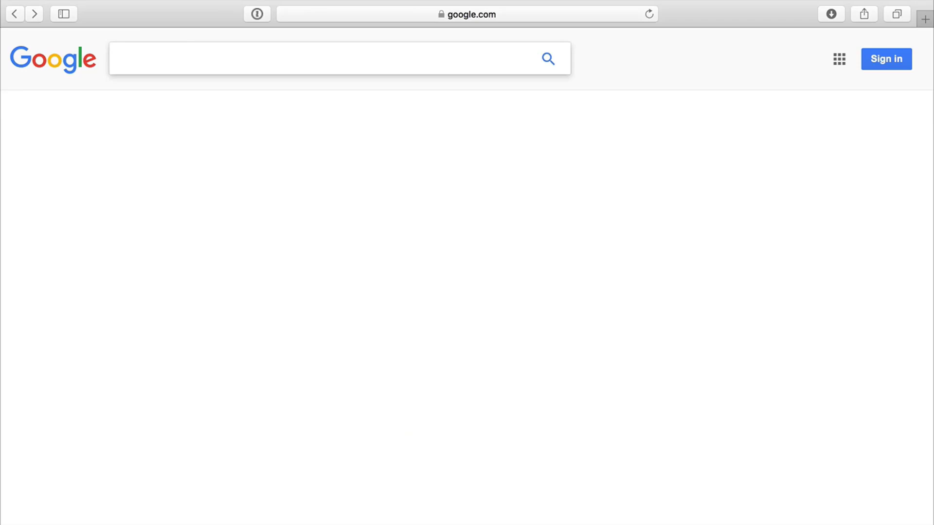
Search Google for 'netbeans c++' and open the NetBeans C and C++ Development page
text(netb)
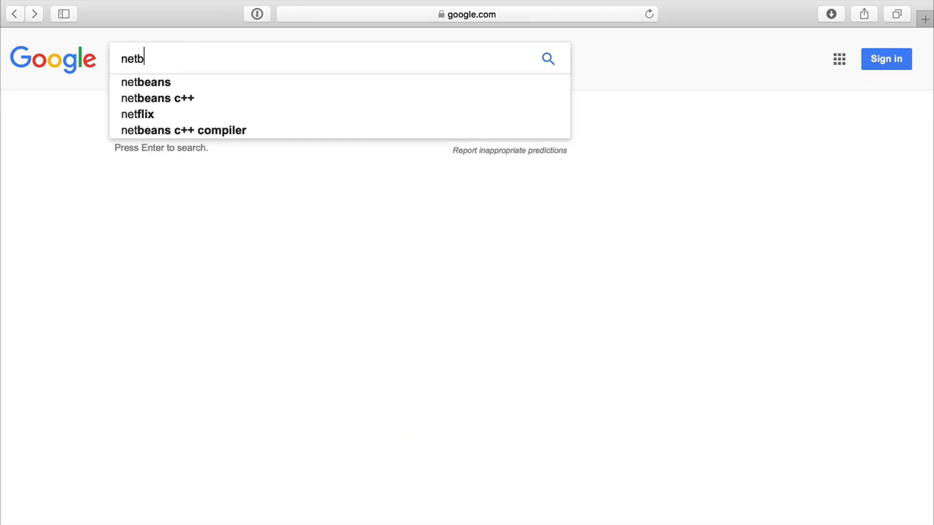
click(157, 99)
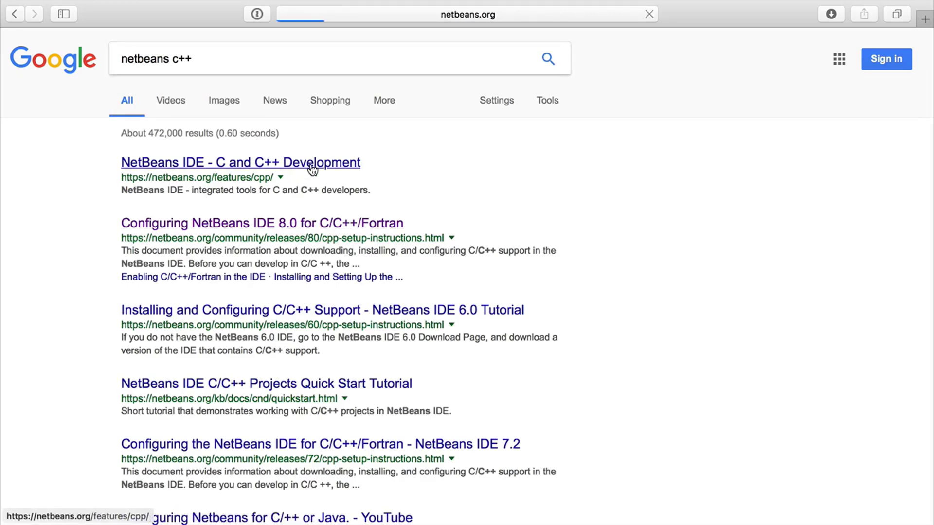
click(240, 162)
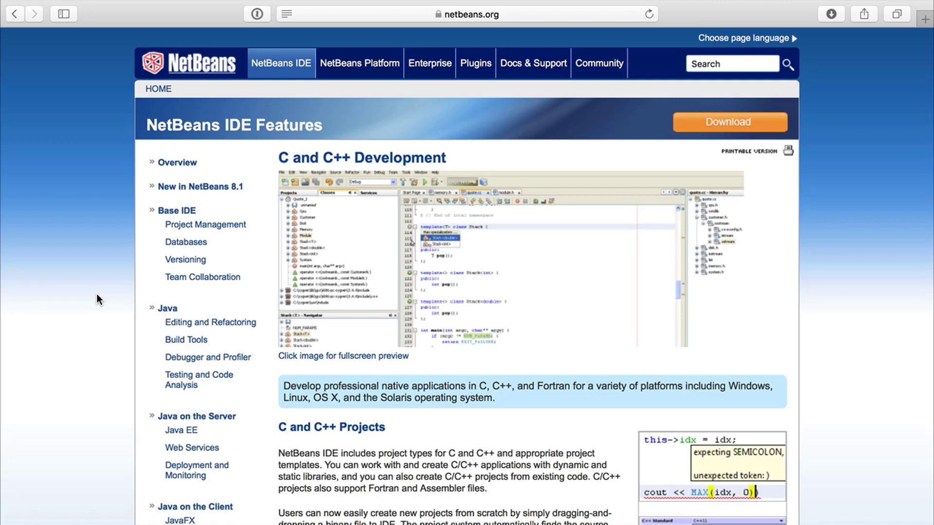
mouse_move(64, 298)
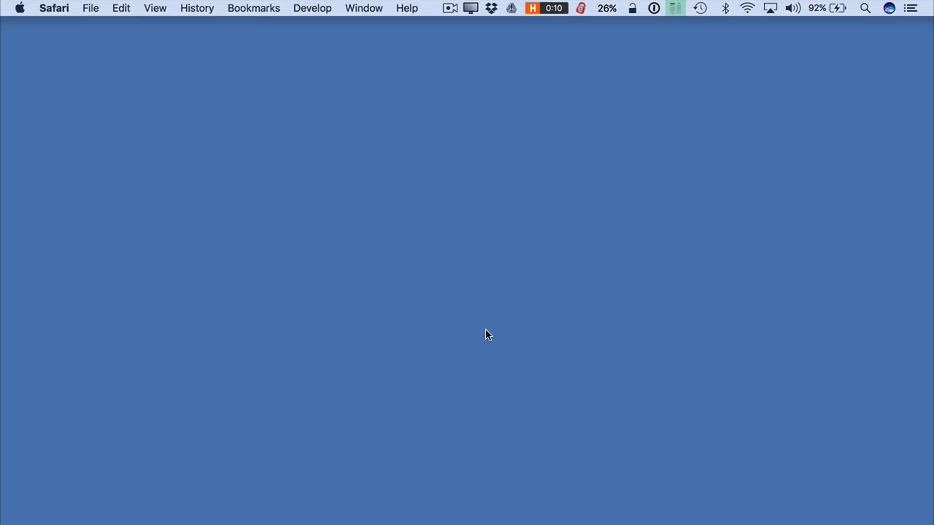
Launch NetBeans 8.2 from Spotlight and continue past the JDK warning with modules disabled
text(netbeans 8.2)
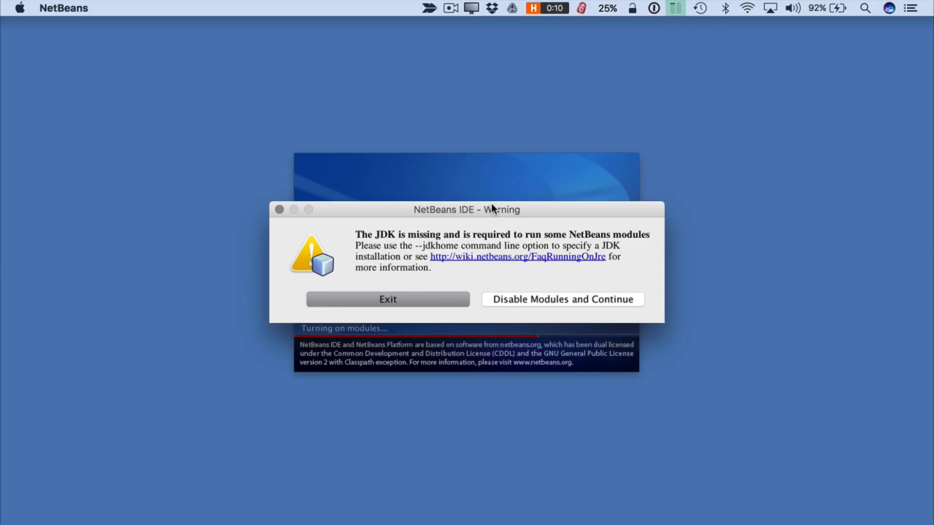
mouse_move(534, 213)
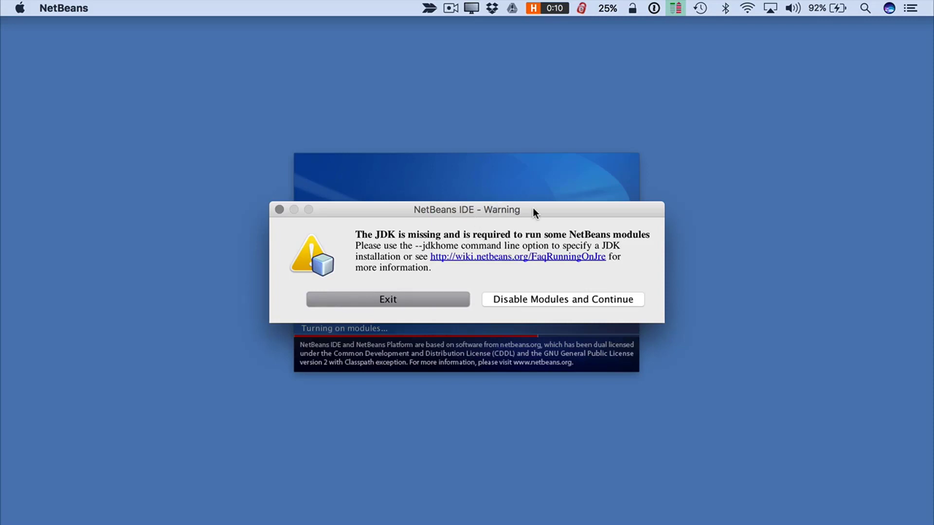
mouse_move(573, 227)
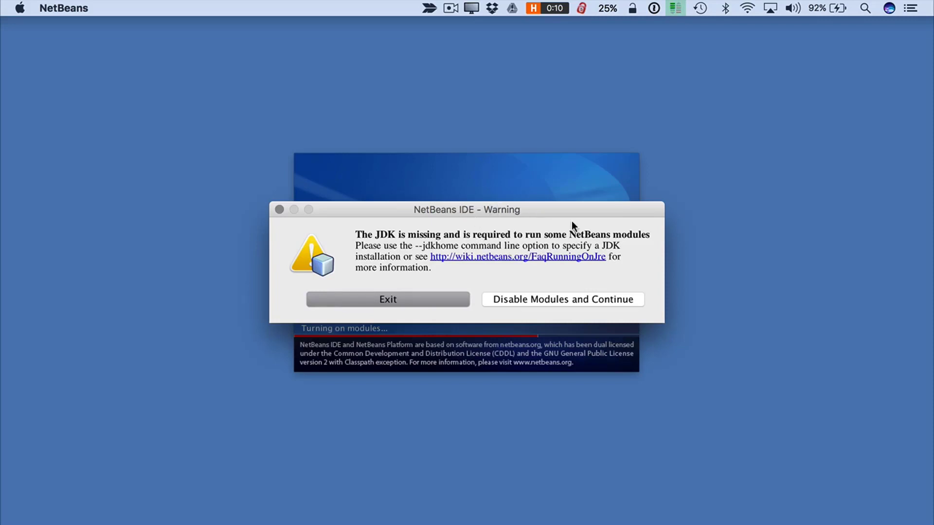
mouse_move(642, 251)
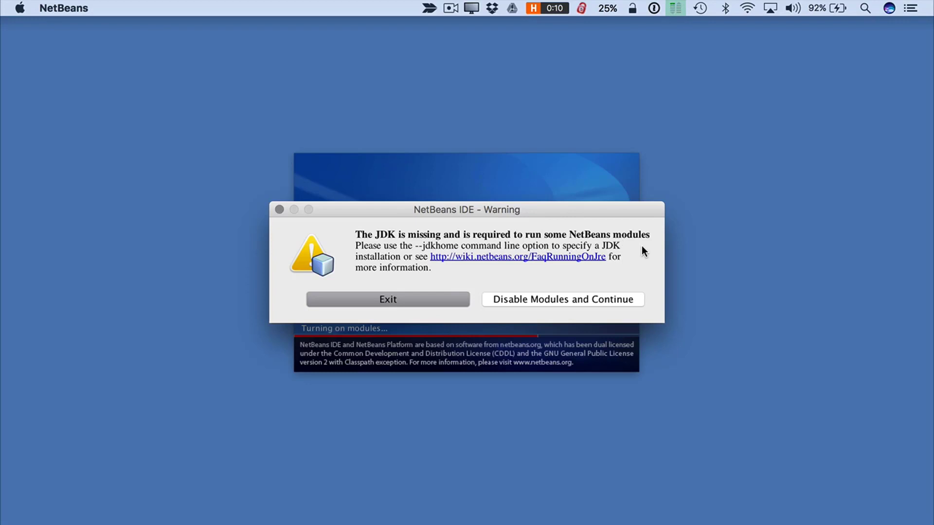
mouse_move(560, 305)
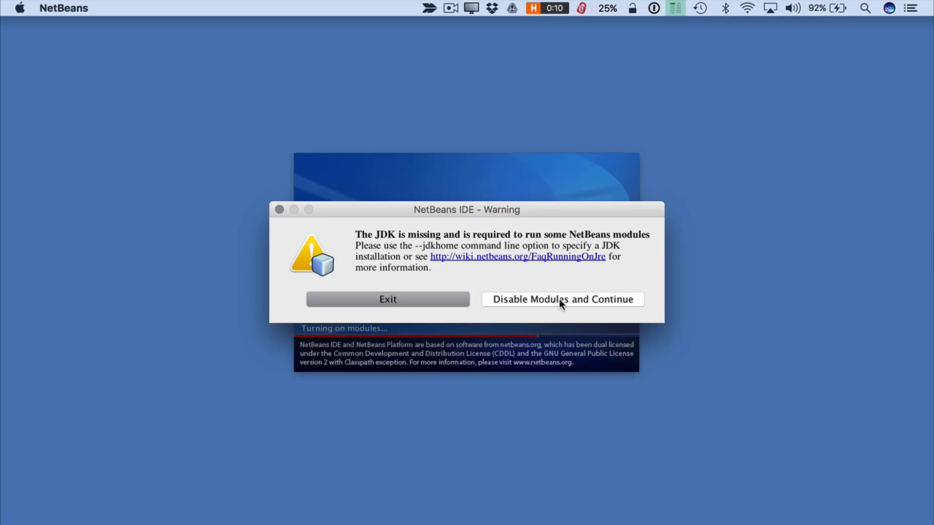
click(561, 299)
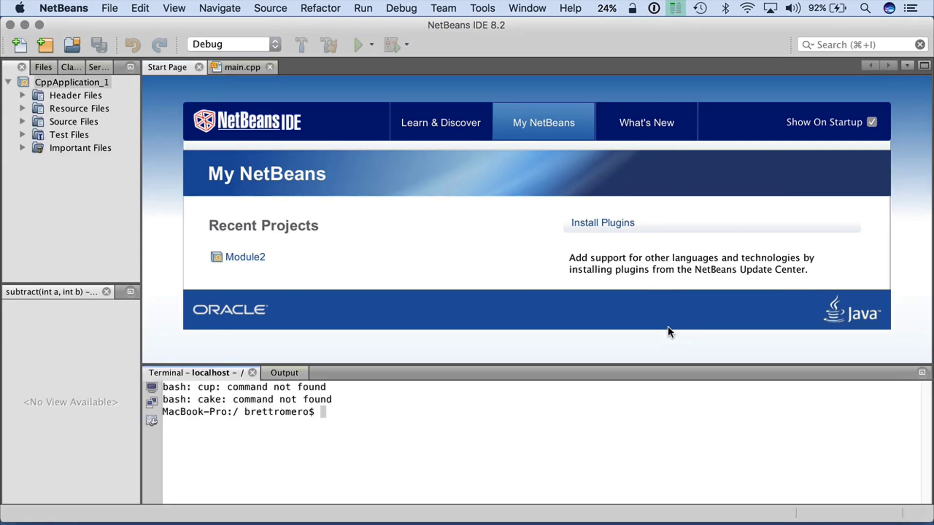
mouse_move(241, 278)
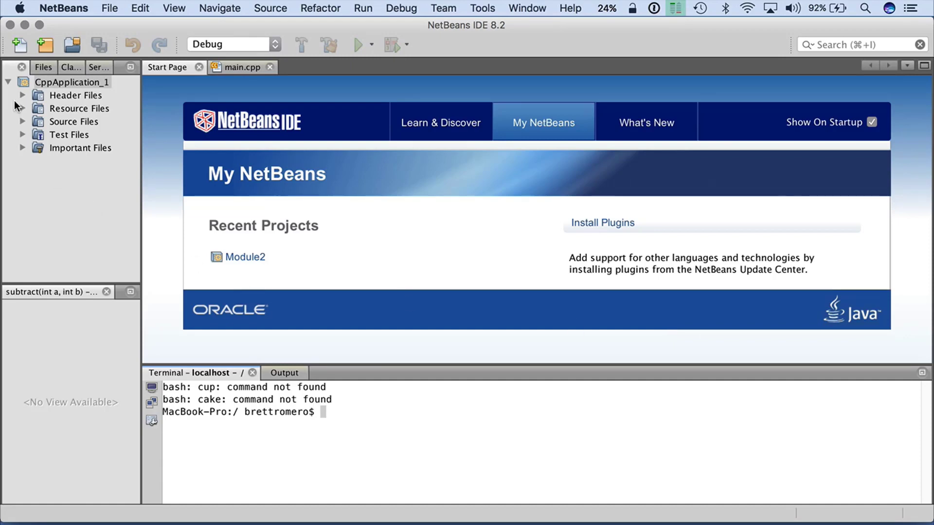
Collapse, expand and collapse again the CppApplication_1 project tree
click(7, 82)
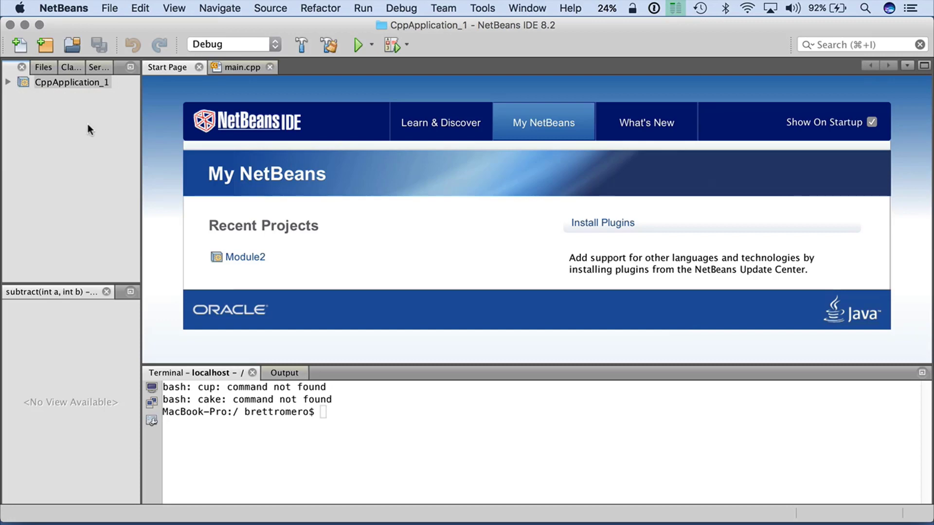
click(7, 82)
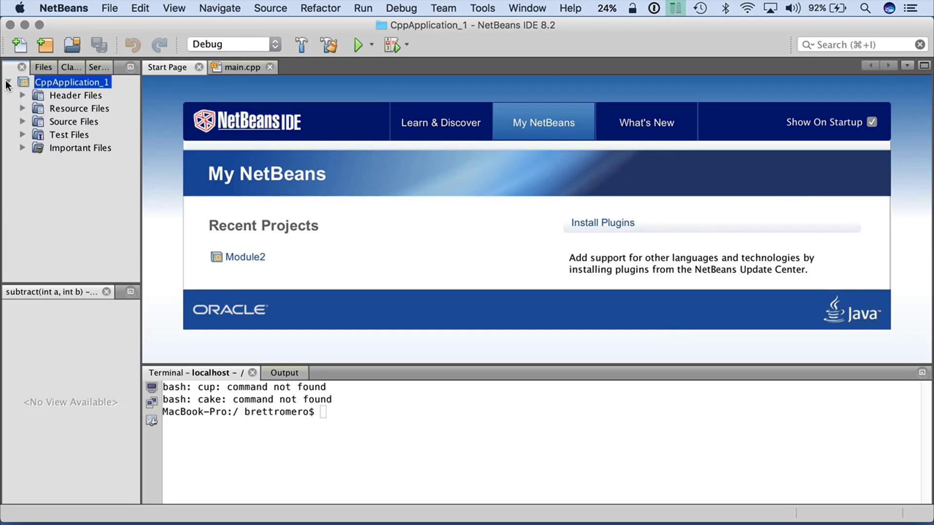
click(8, 82)
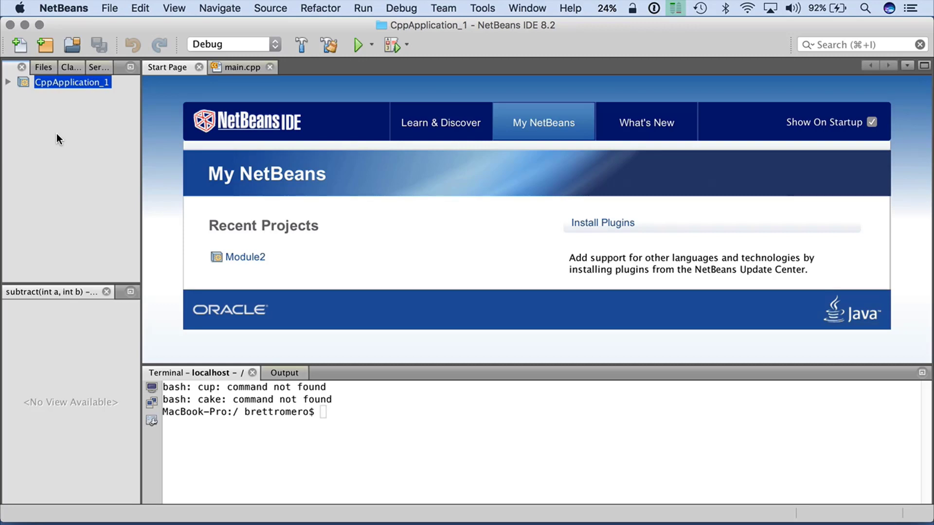
mouse_move(102, 9)
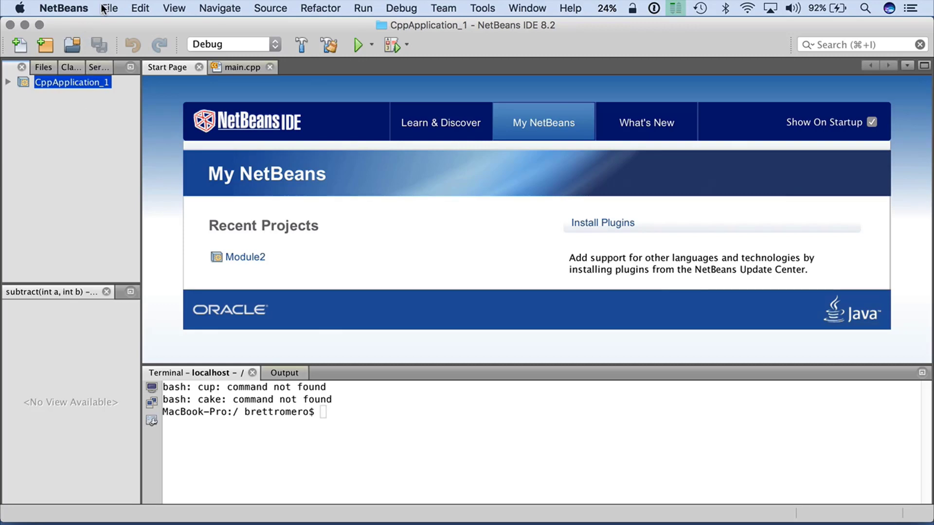
Start a new project of type C/C++ Application from the File menu
click(108, 8)
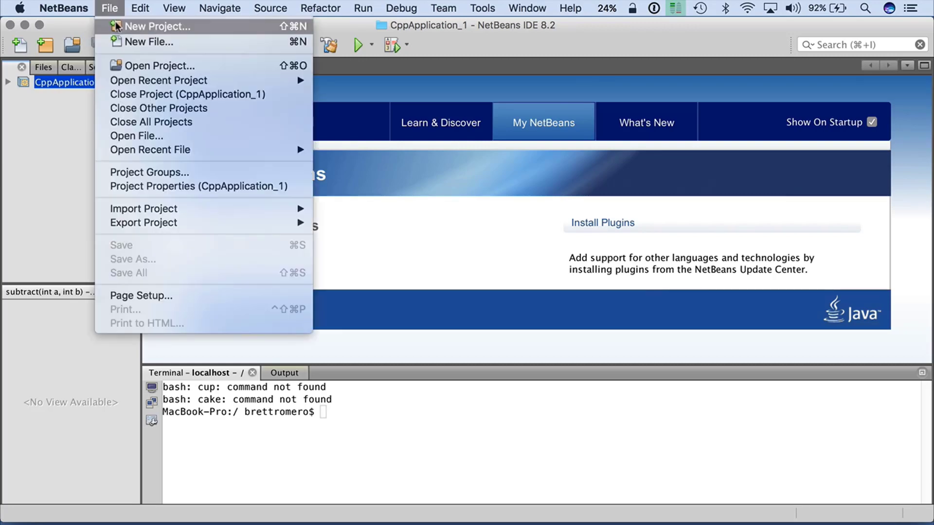
click(158, 26)
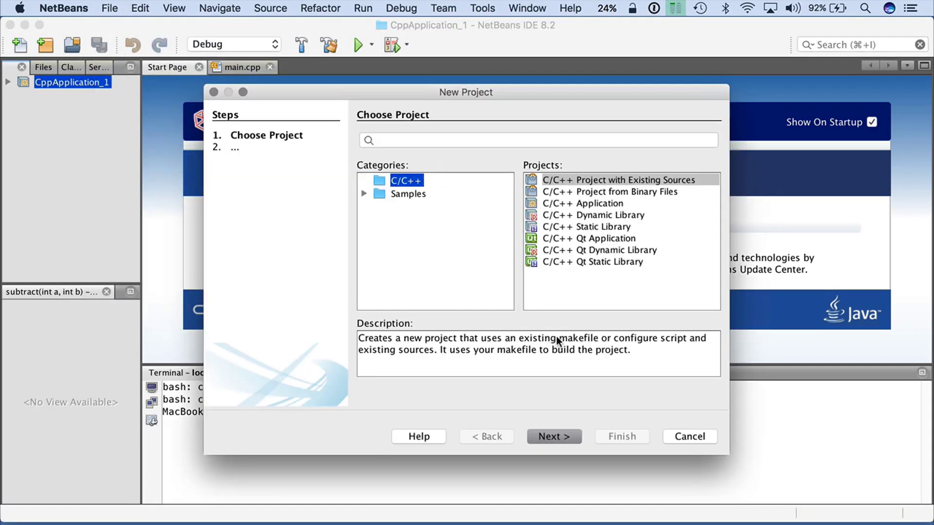
click(584, 203)
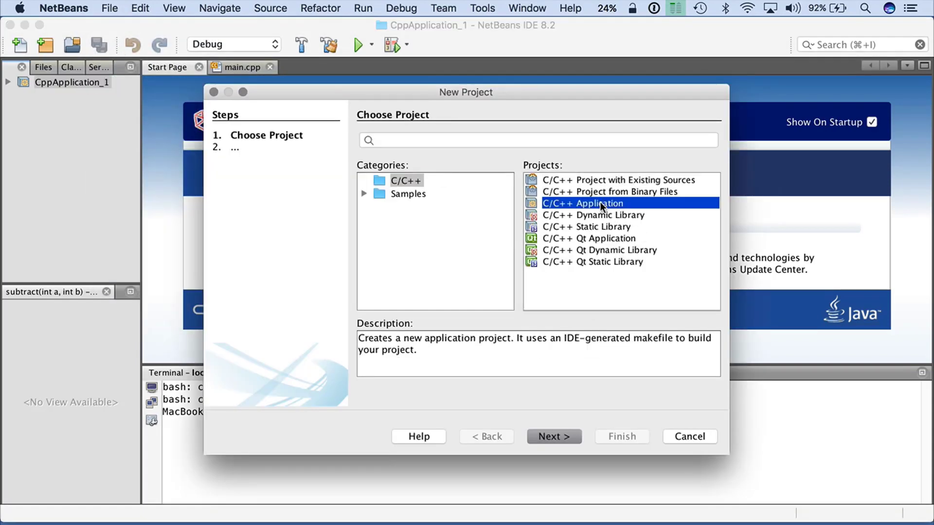
click(553, 436)
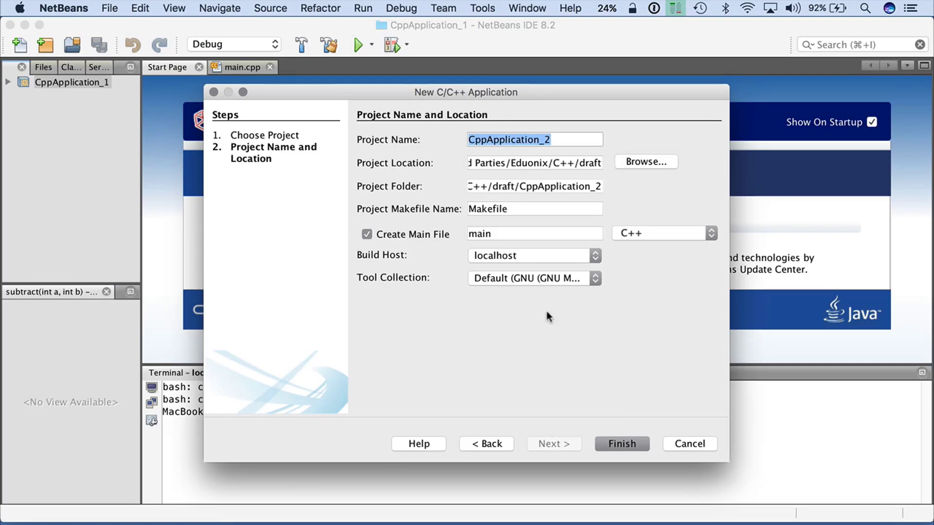
Name the project test2 and finish creating it
text(t)
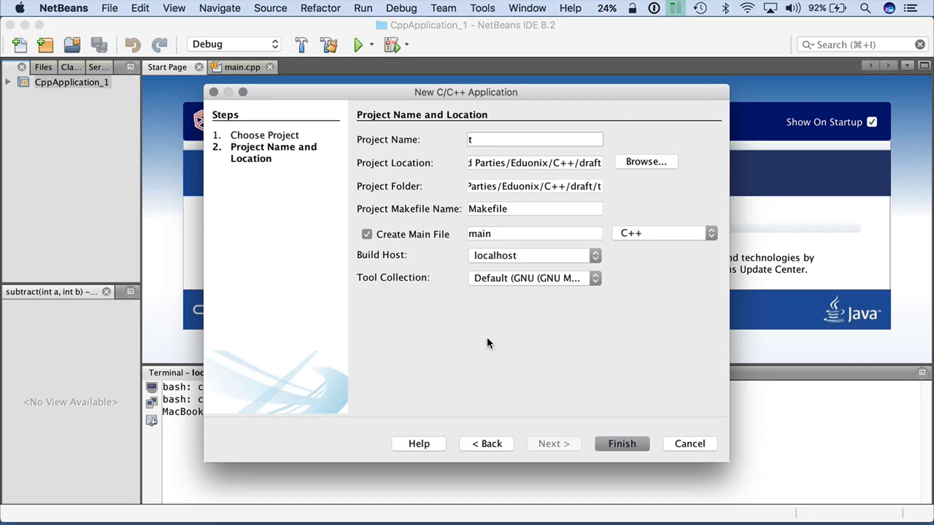
text(est)
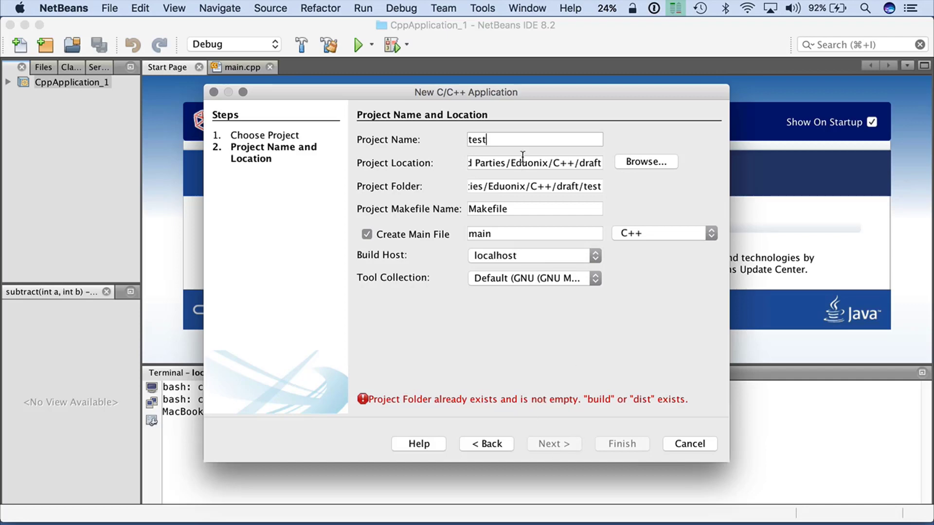
text(2)
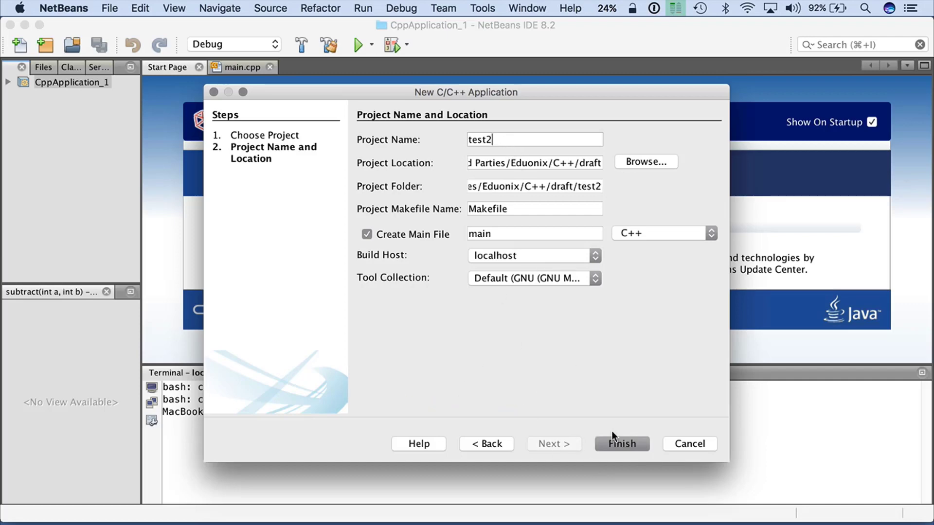
click(621, 444)
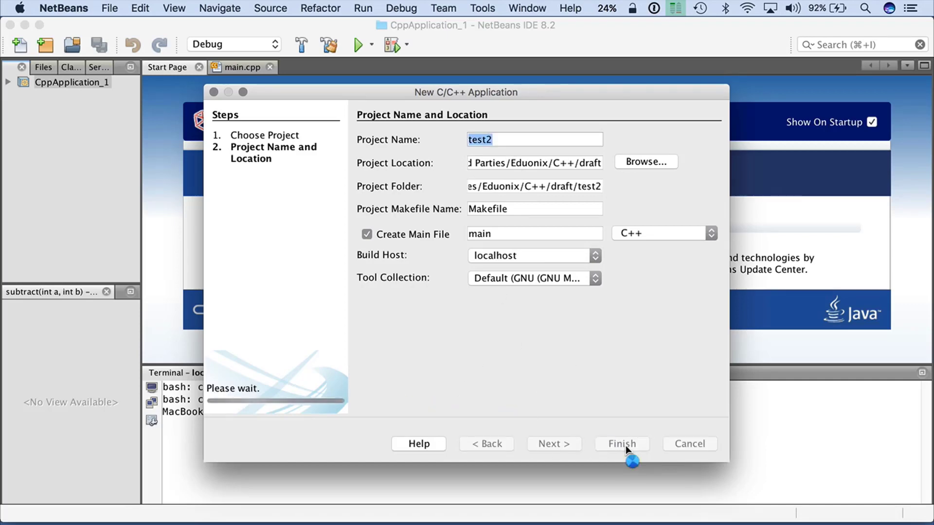
click(621, 443)
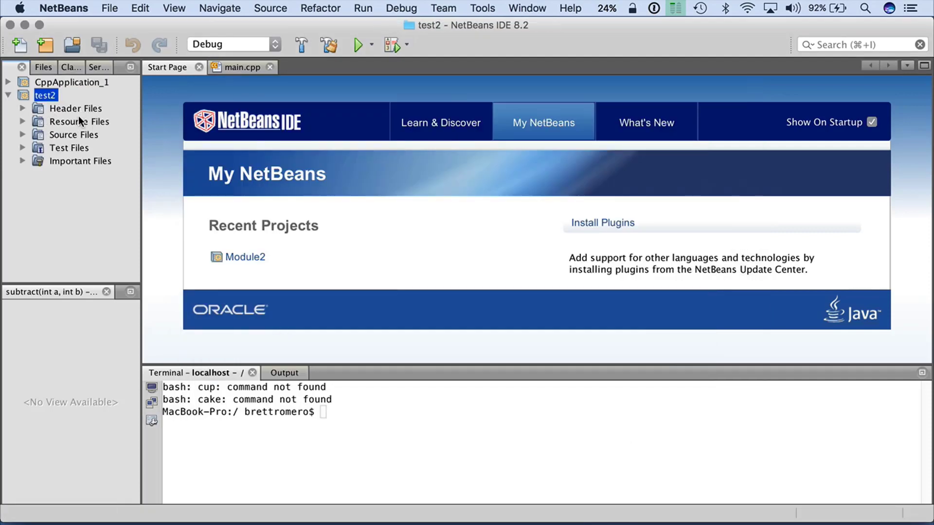
mouse_move(78, 160)
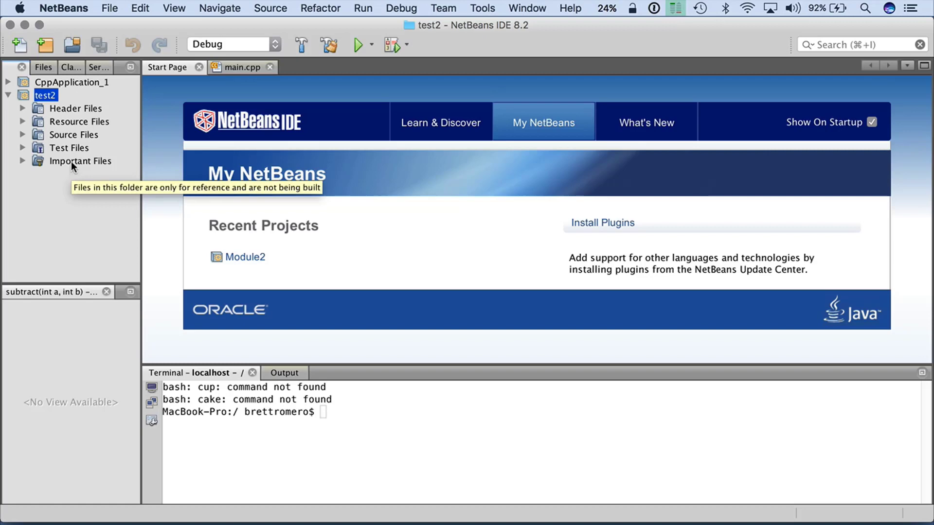
mouse_move(50, 112)
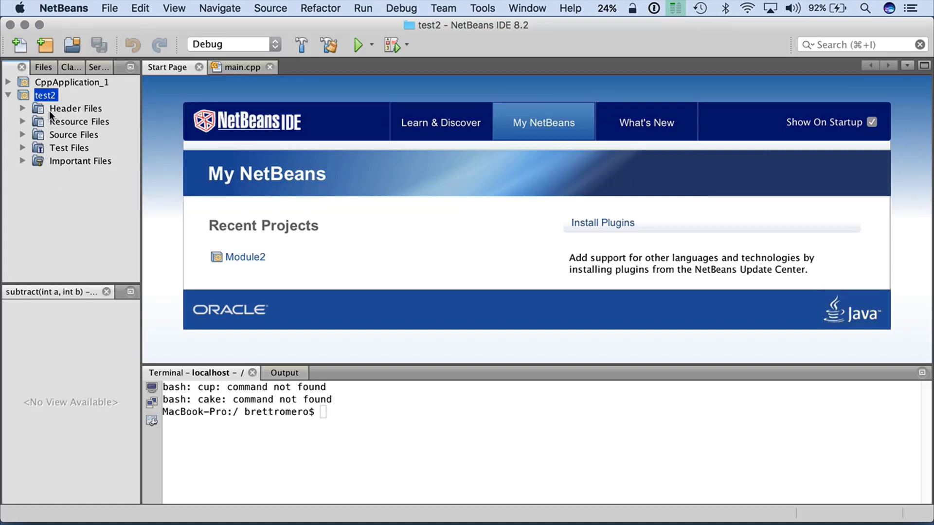
mouse_move(76, 142)
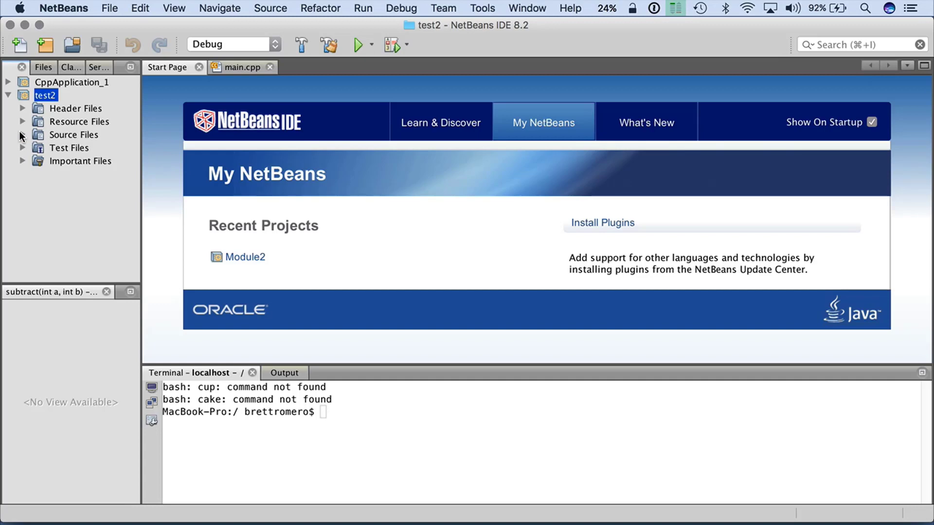
Open test2's main.cpp from Source Files and view the main function
click(22, 134)
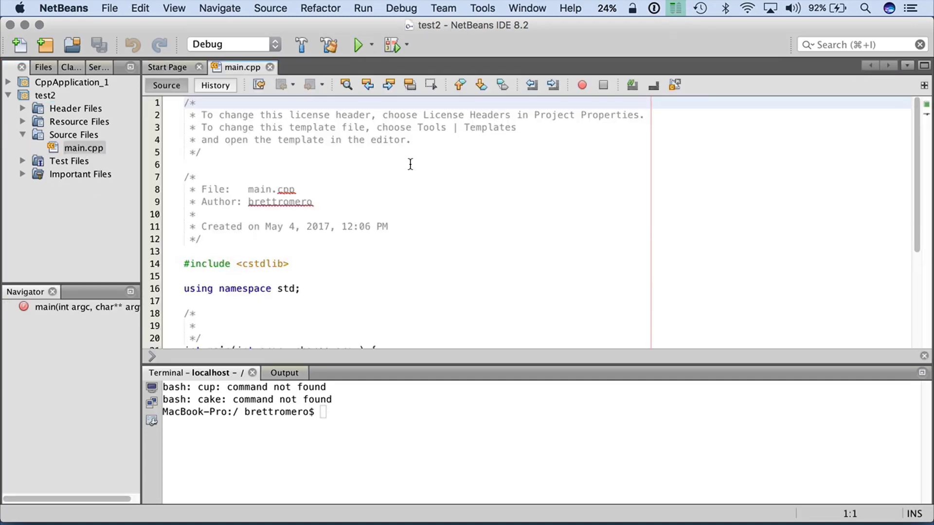
scroll(down, 3)
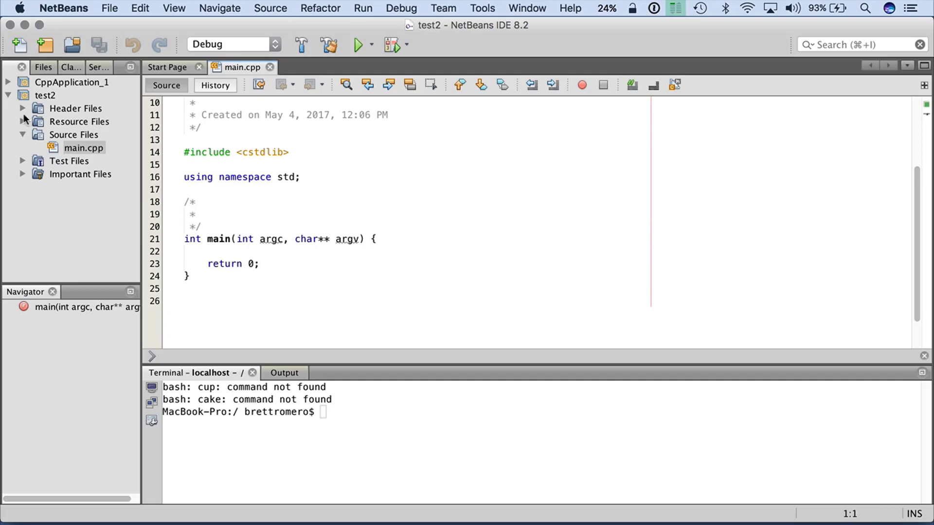
mouse_move(58, 149)
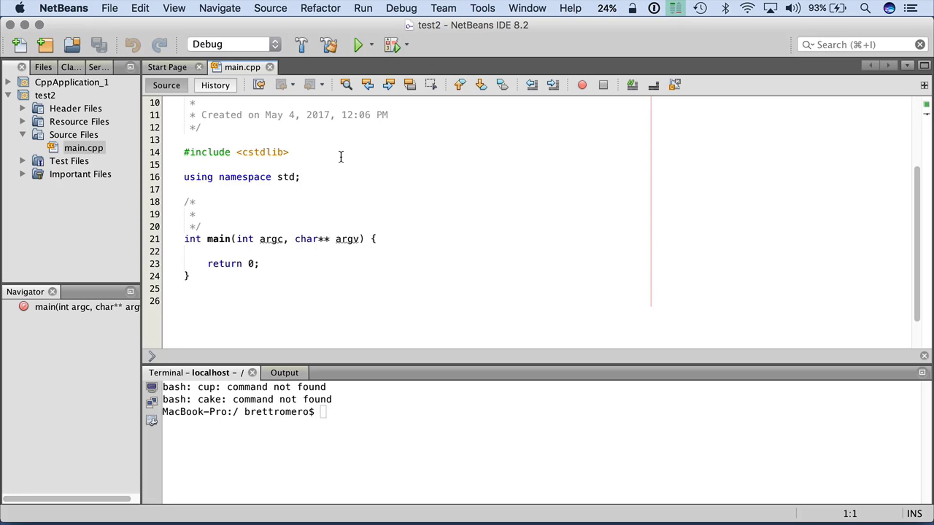
mouse_move(357, 48)
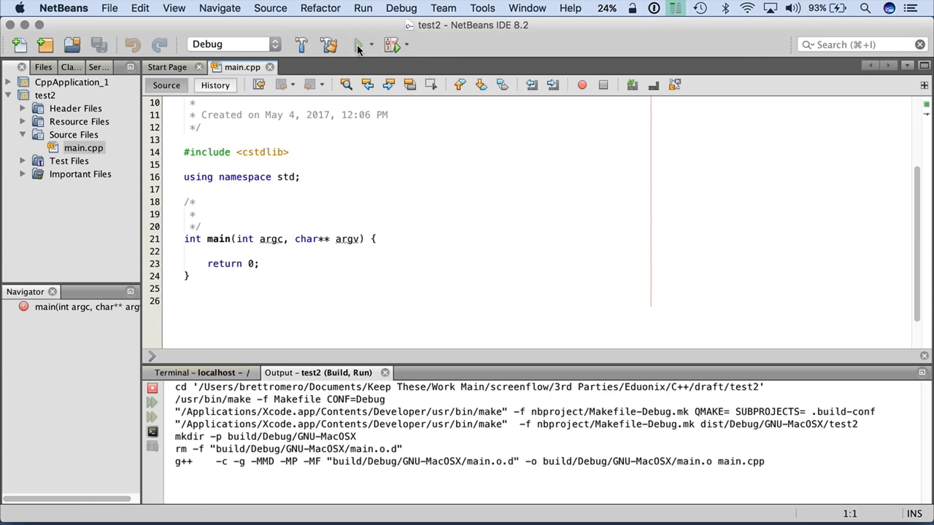
Run the test2 project, then clean and rebuild it successfully
click(357, 44)
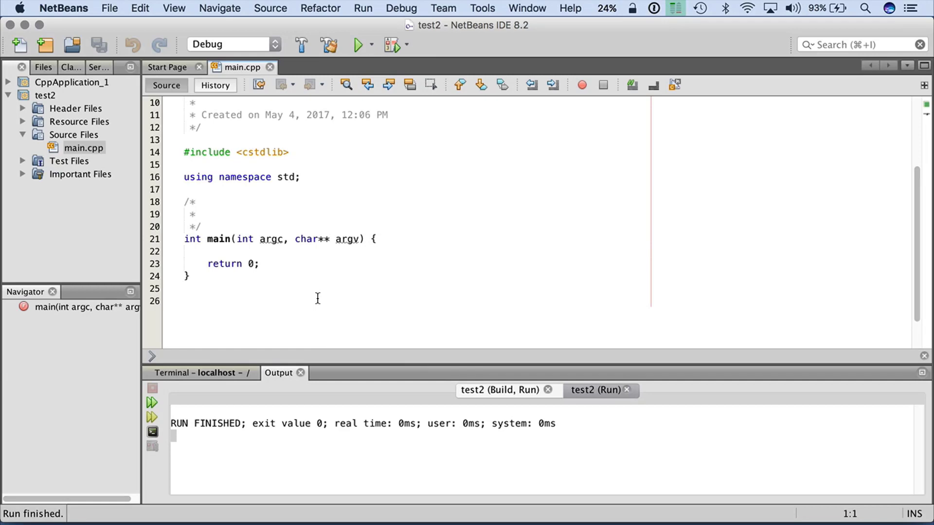
mouse_move(319, 192)
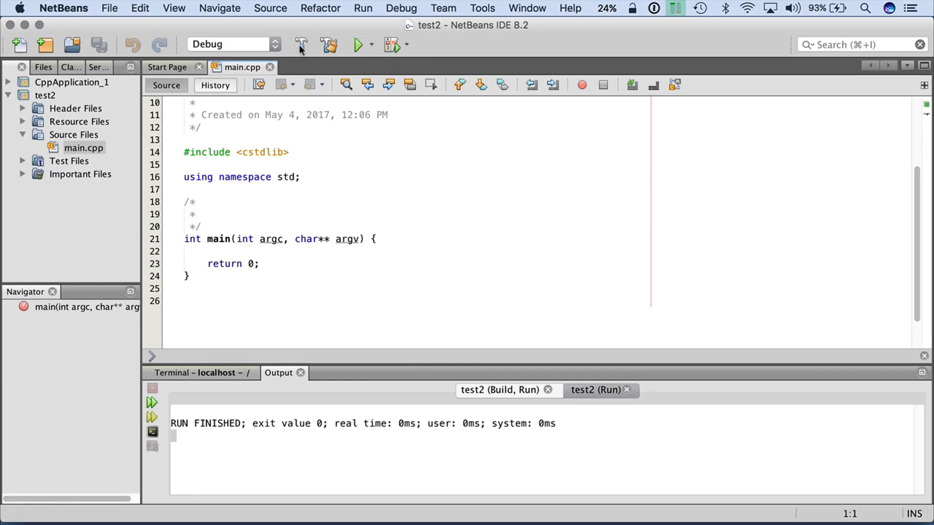
mouse_move(330, 46)
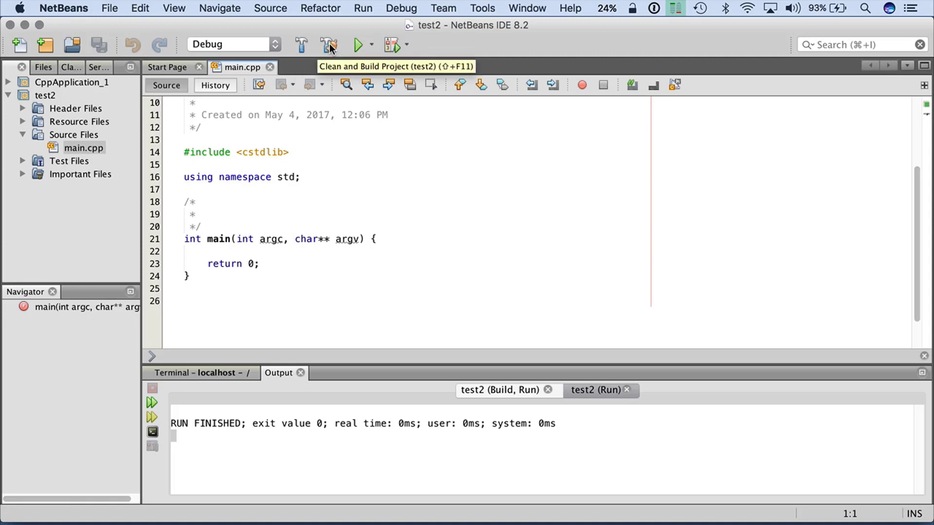
click(302, 45)
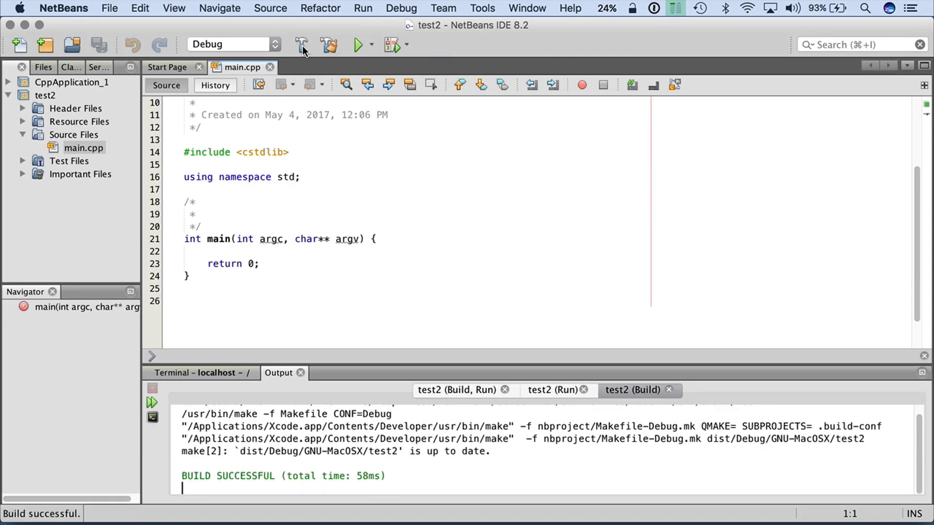
mouse_move(292, 359)
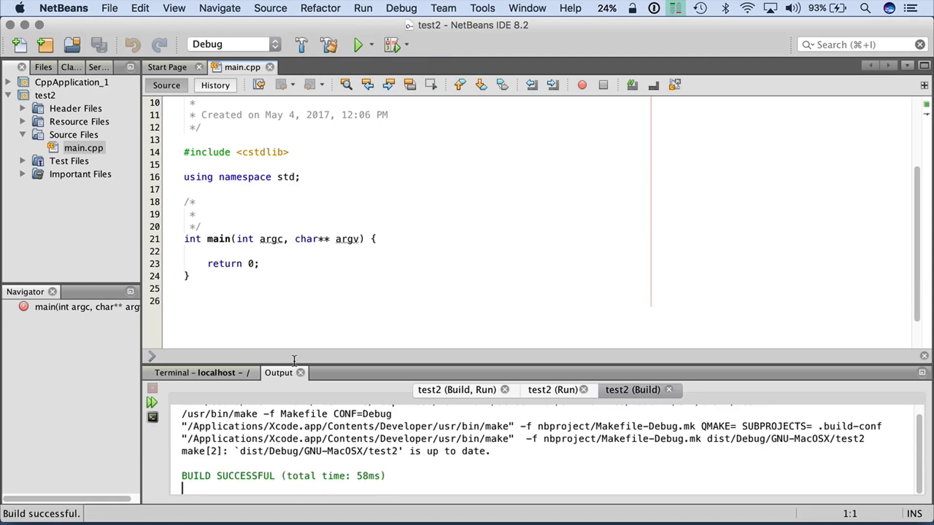
mouse_move(305, 280)
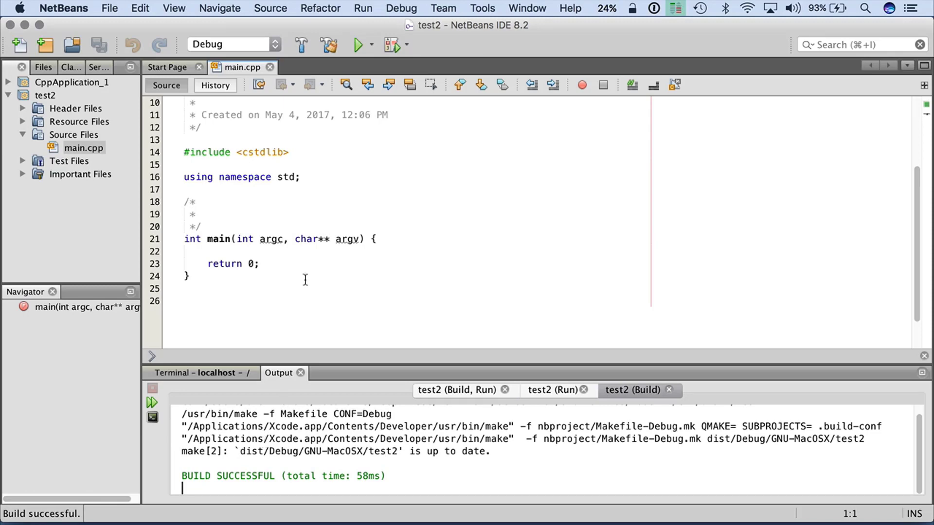
mouse_move(313, 251)
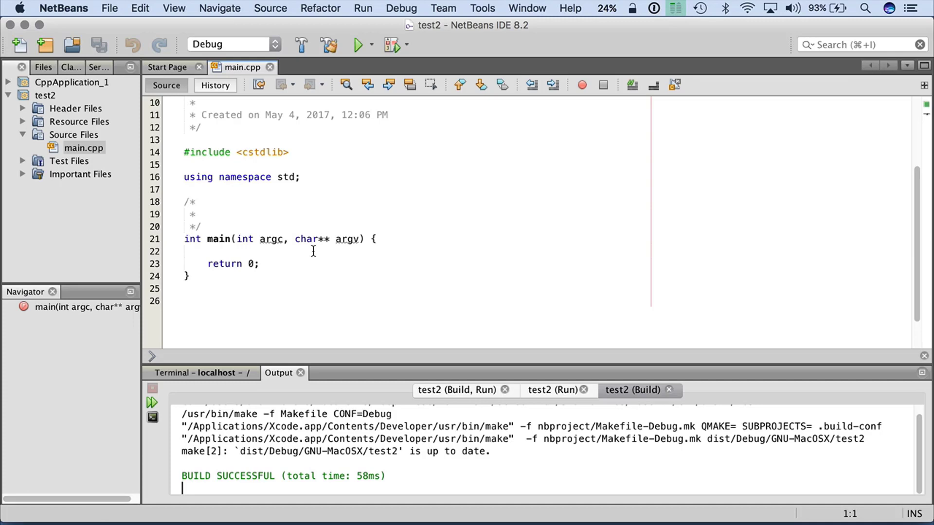
Add cout << "Hello world!" on the empty line inside main before return 0
click(305, 250)
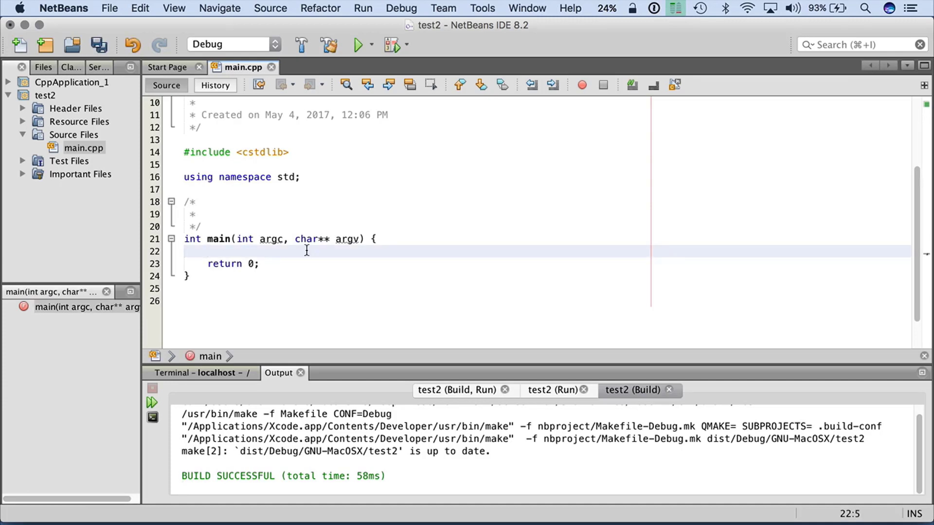
click(208, 250)
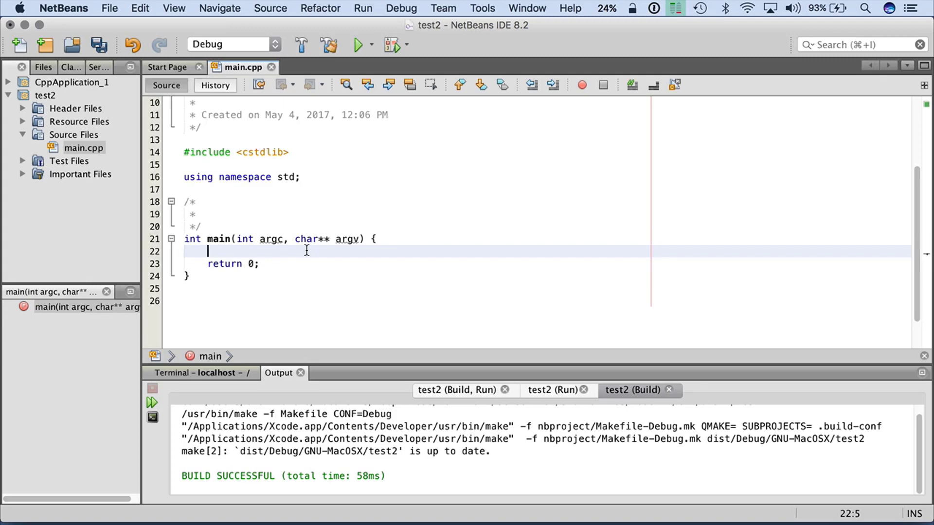
text(cout <)
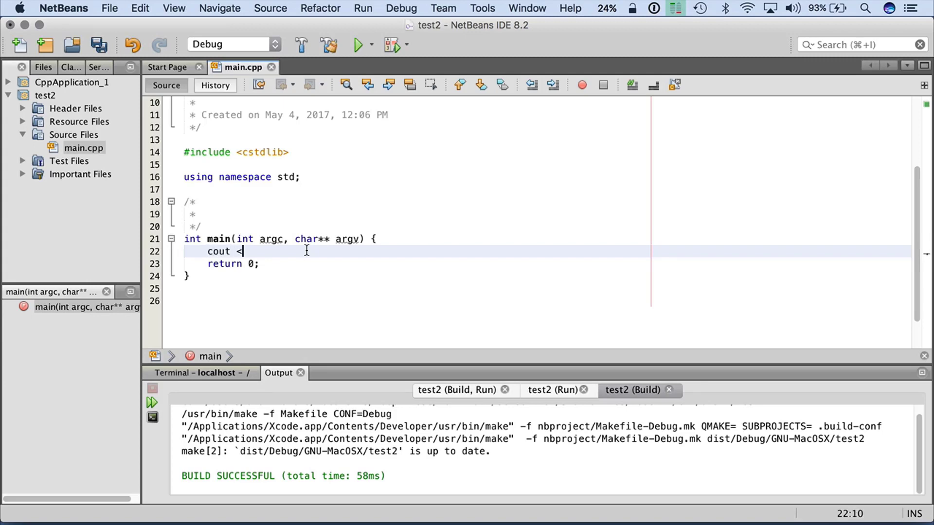
text(< "He)
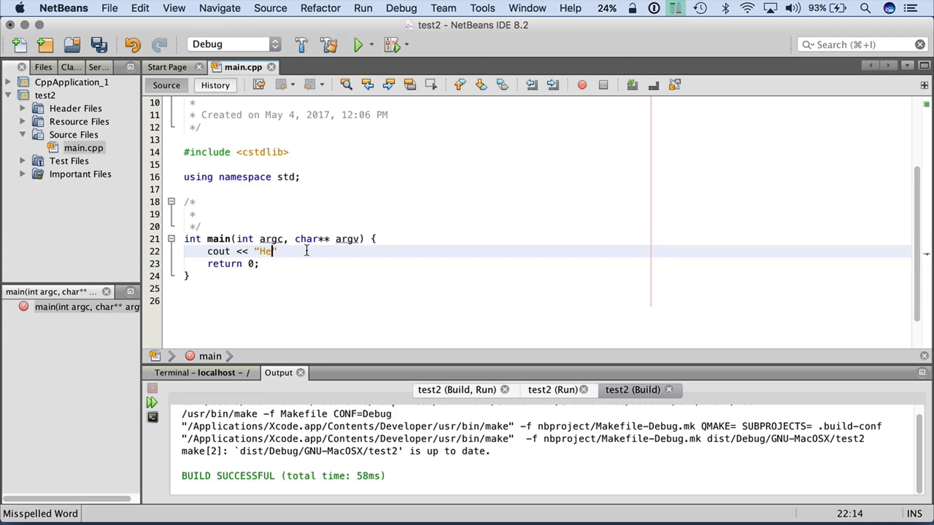
text(llo world!")
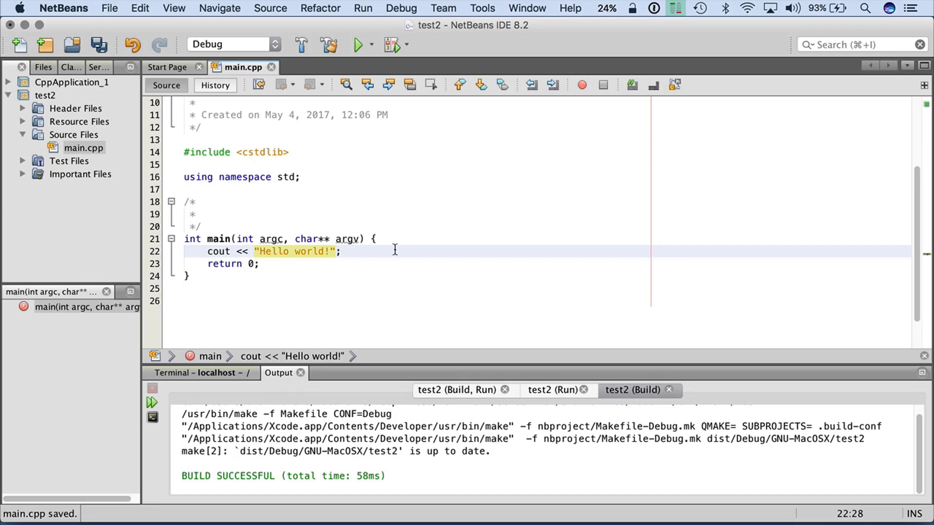
click(340, 251)
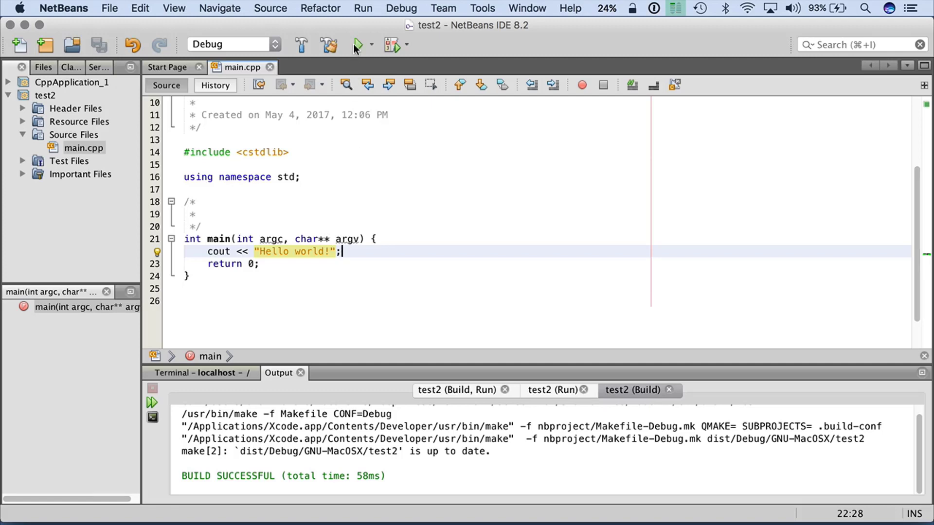
Run test2, hit the undeclared cout error, and add #include <iostream> below cstdlib
click(357, 45)
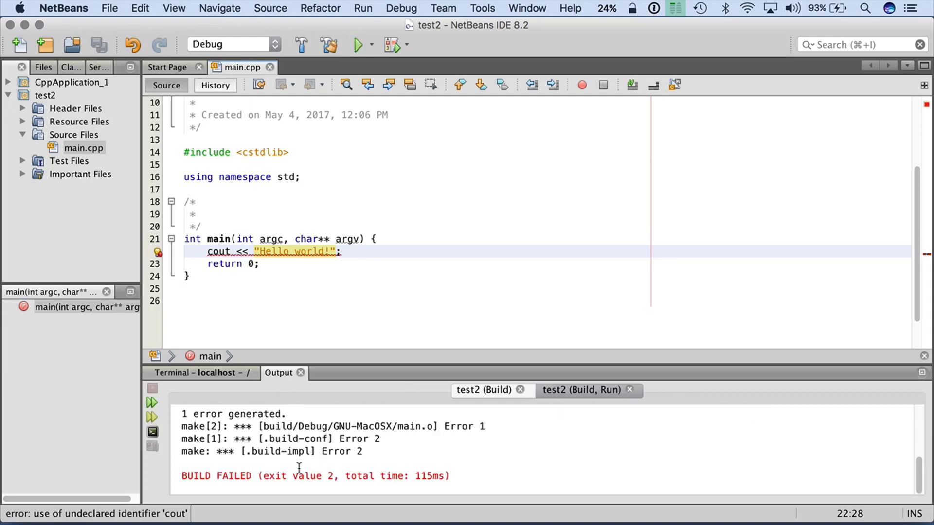
mouse_move(293, 326)
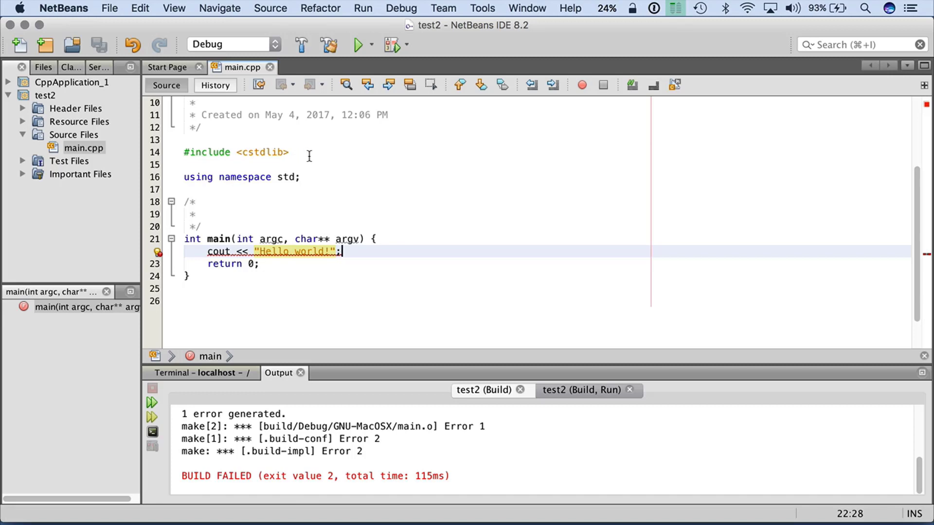
text(#)
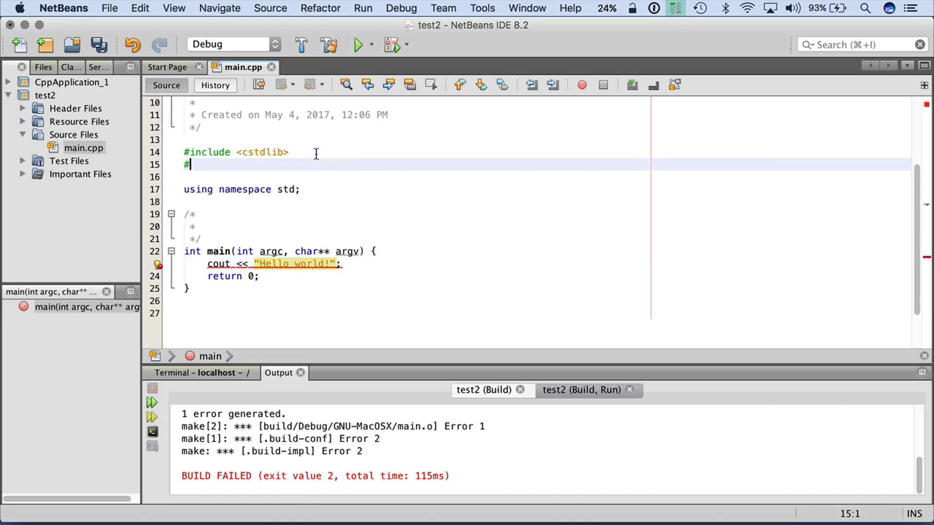
text(incluee)
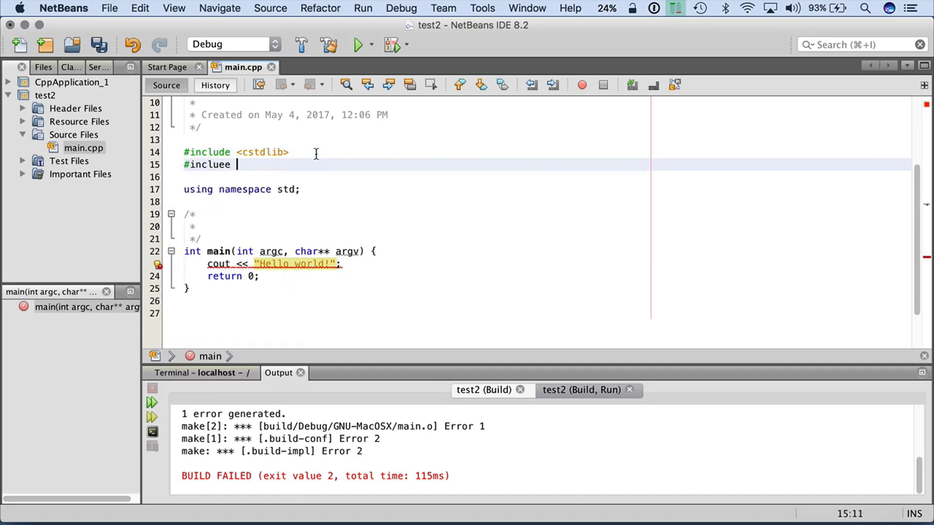
text(include <ios>)
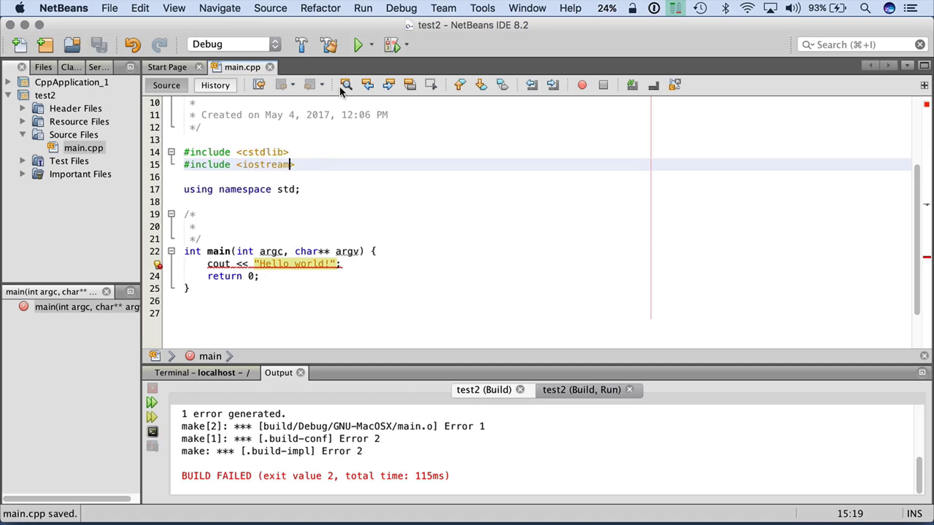
Run again and see Hello world! printed with RUN FINISHED, exit value 0
click(357, 45)
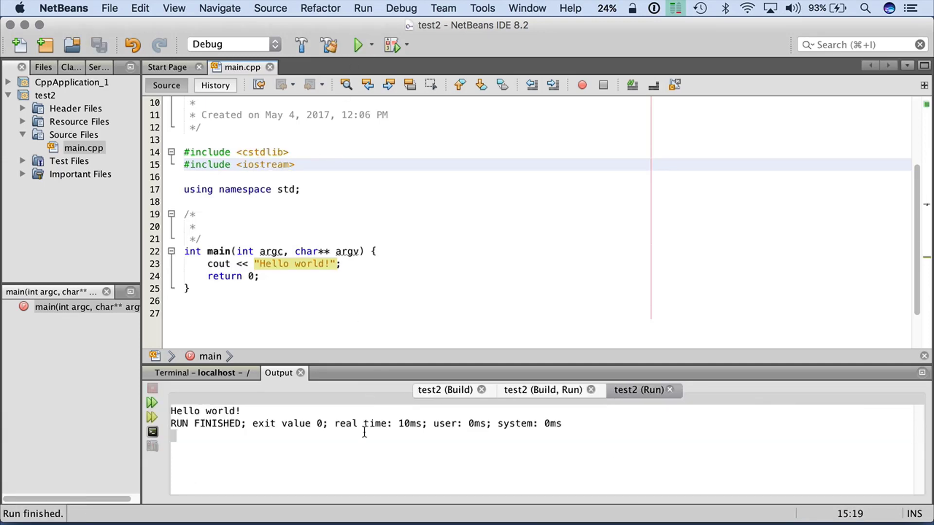
double_click(204, 411)
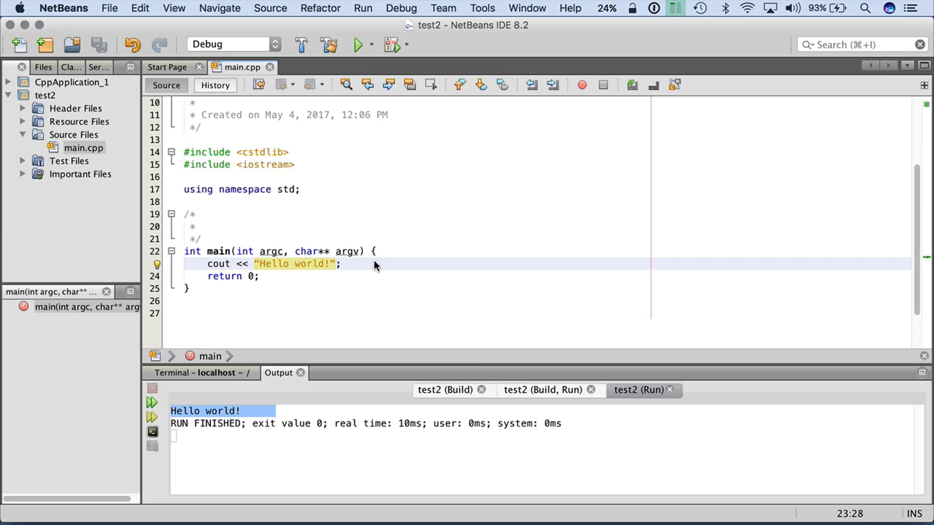
Set a breakpoint on return 0, debug test2, and step over twice past the cout line
click(340, 263)
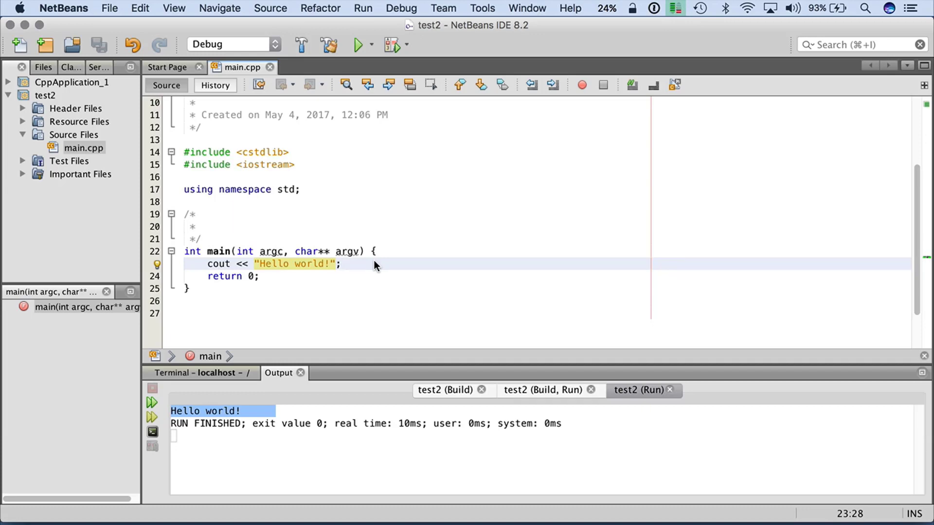
mouse_move(153, 277)
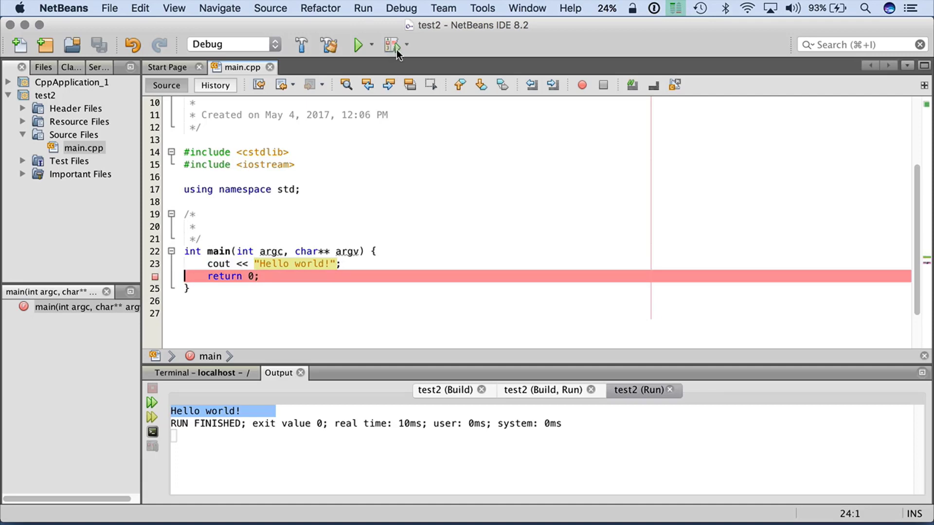
mouse_move(393, 45)
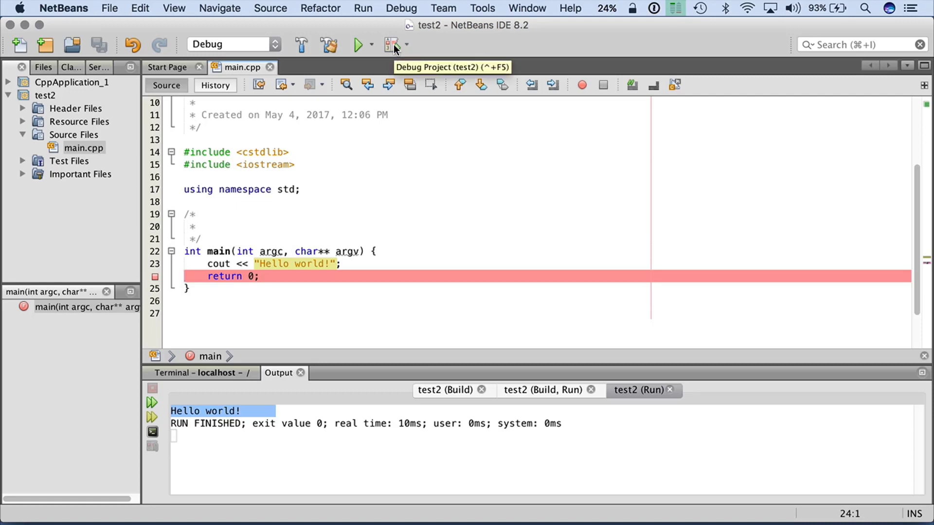
click(390, 44)
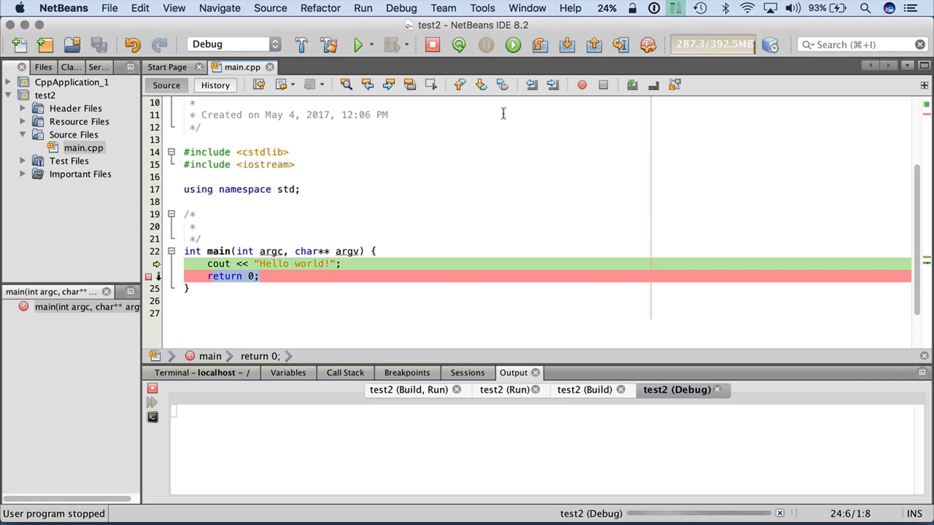
mouse_move(502, 85)
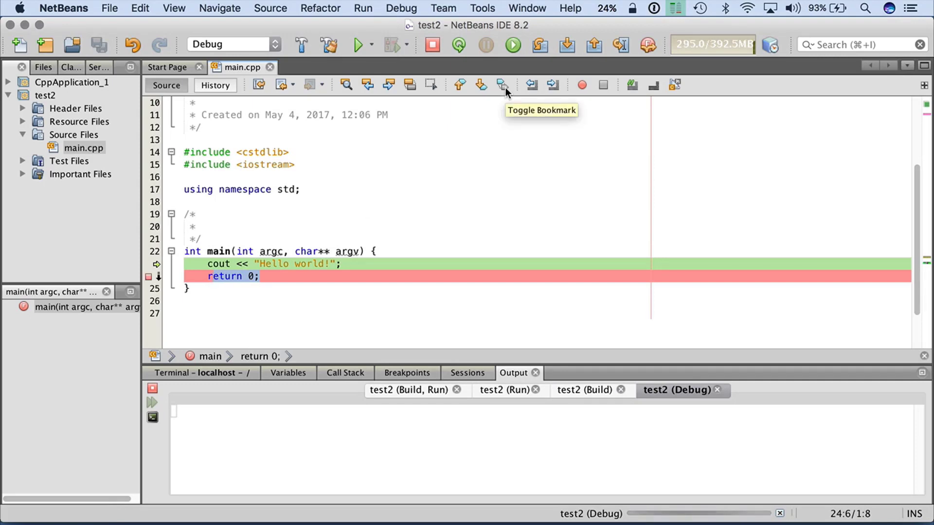
mouse_move(621, 45)
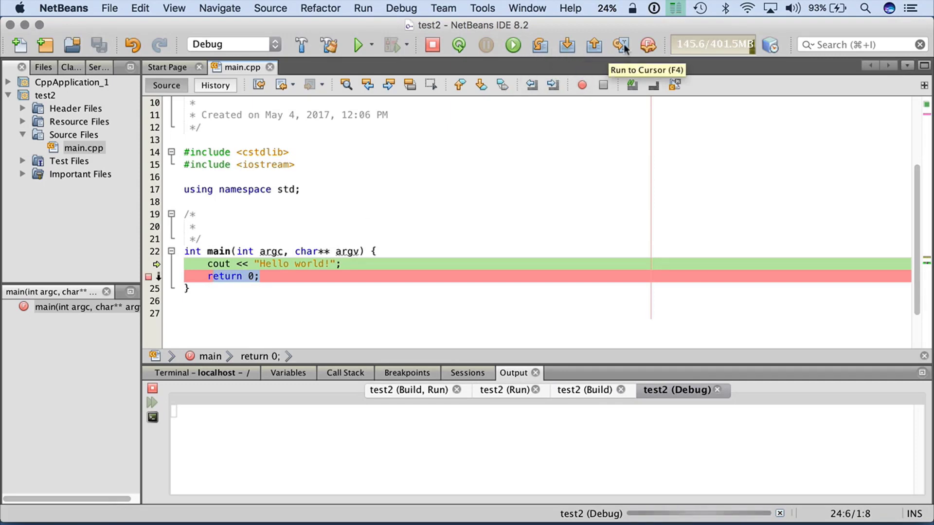
mouse_move(566, 46)
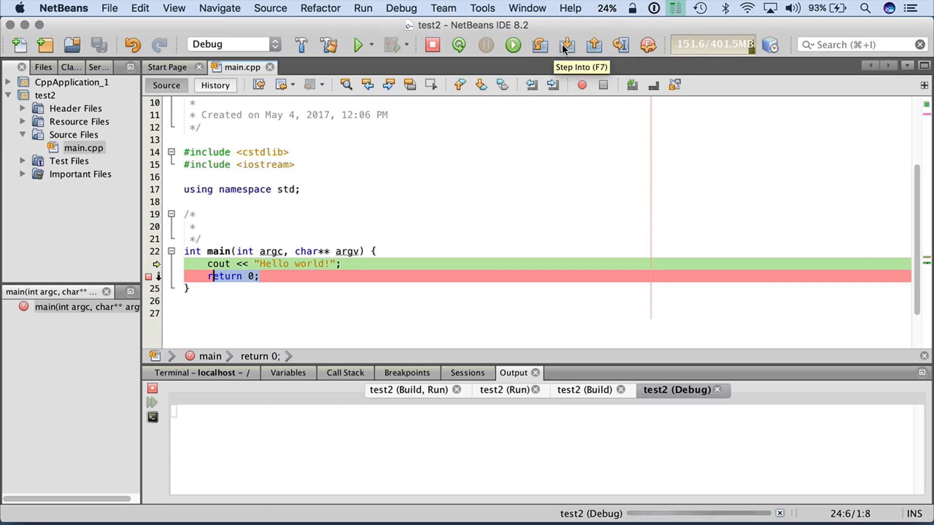
mouse_move(593, 46)
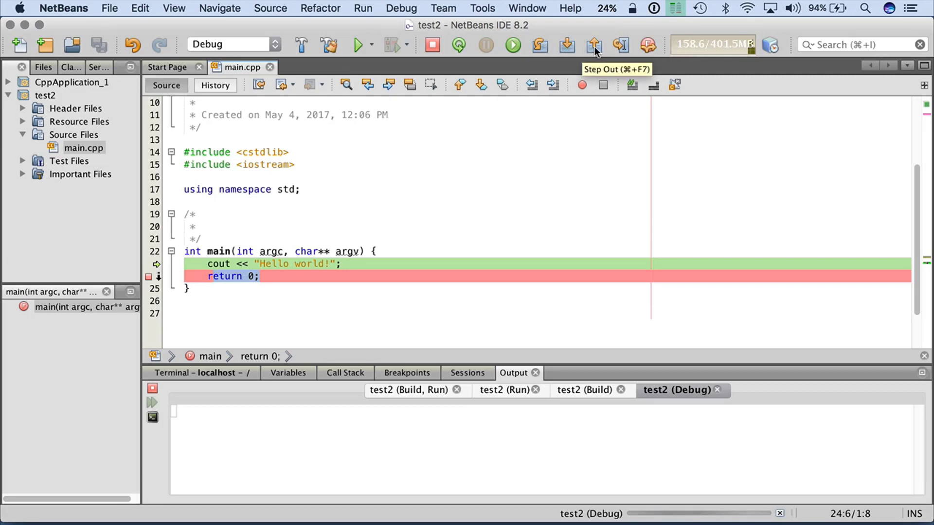
mouse_move(539, 48)
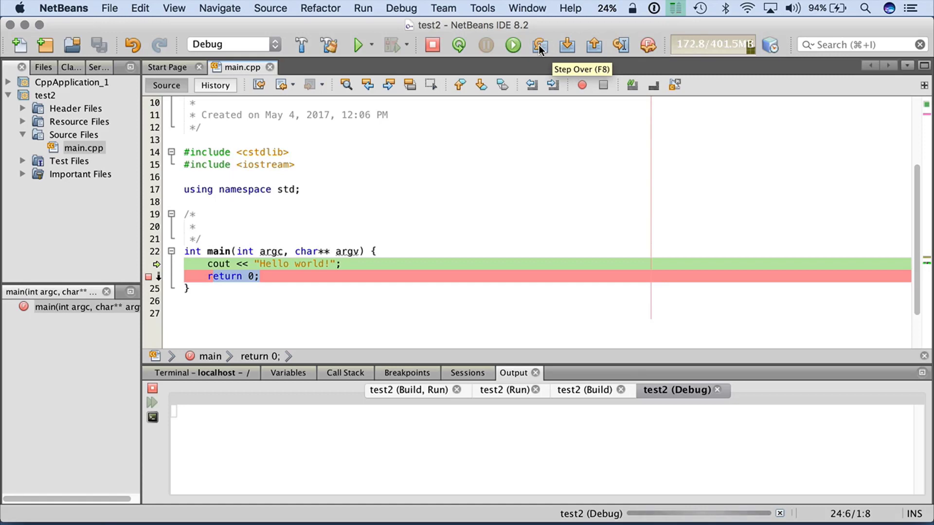
click(539, 45)
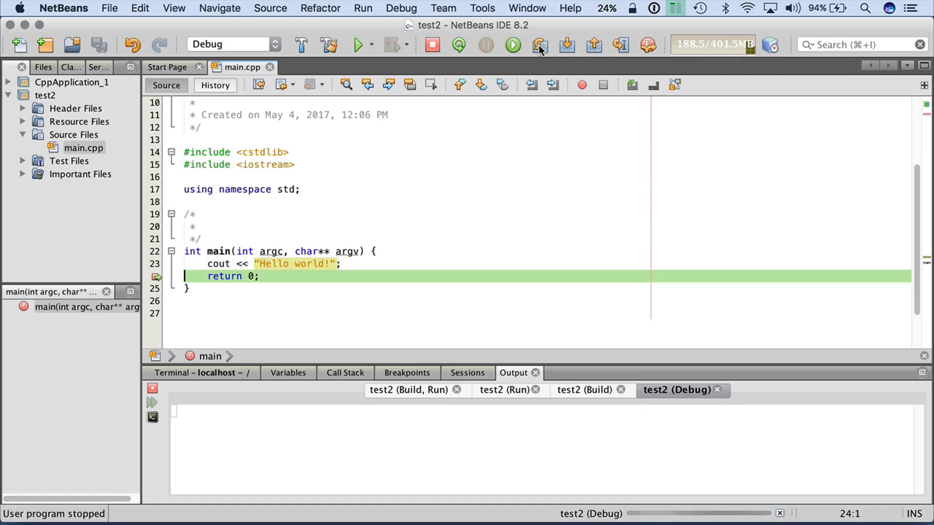
click(539, 46)
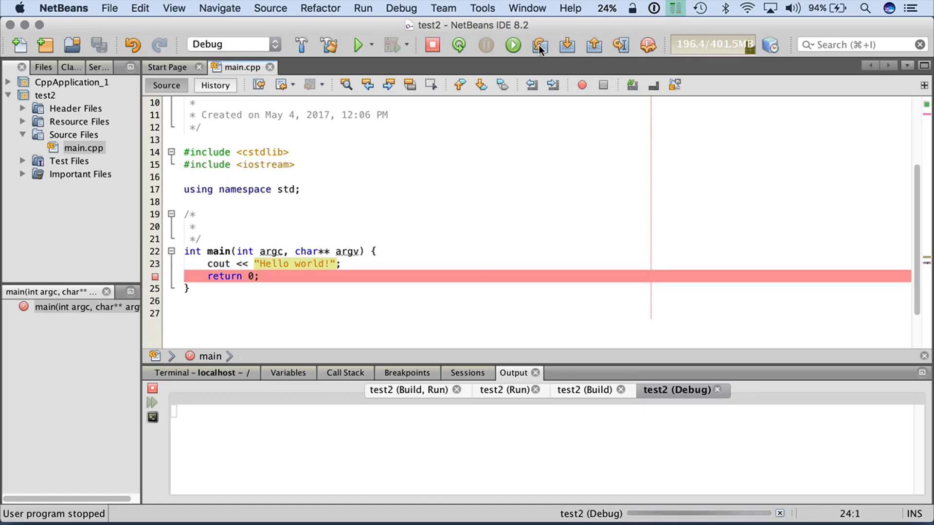